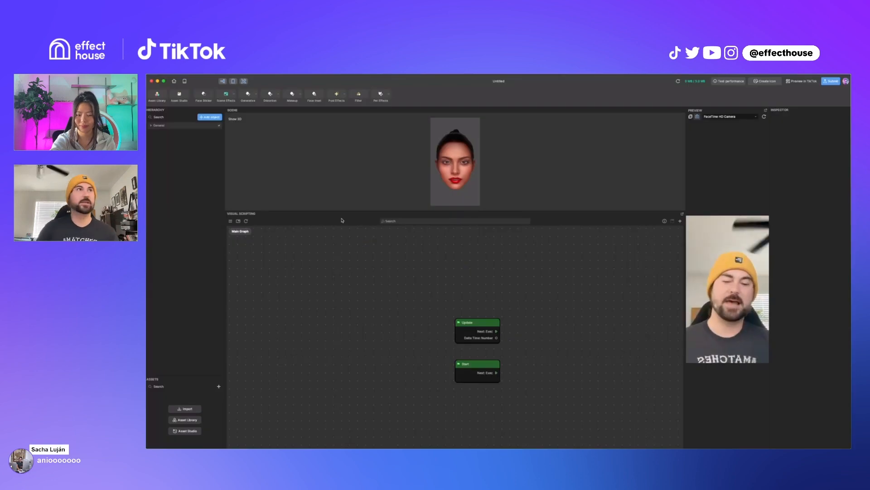
Step: Search the Asset Library for 'gaussian' and add the Gaussian Blur post effect to the project
left_click(185, 419)
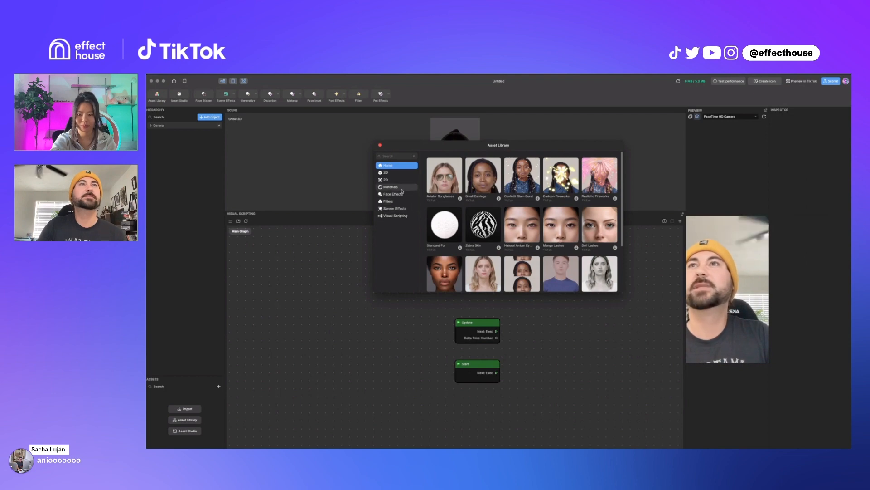
left_click(391, 187)
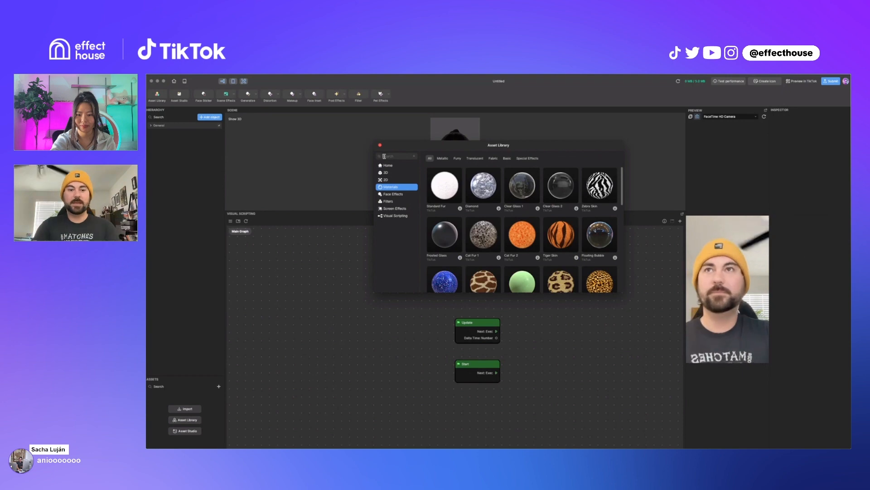
type("gaussian blur")
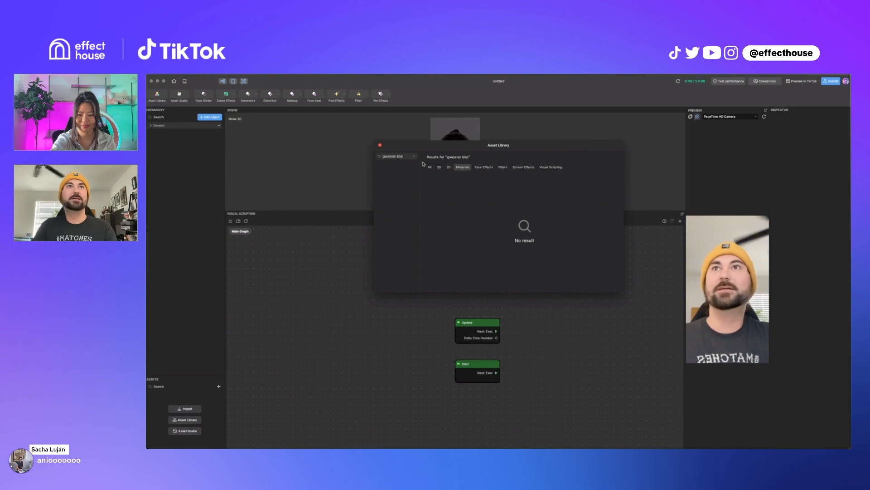
left_click(430, 167)
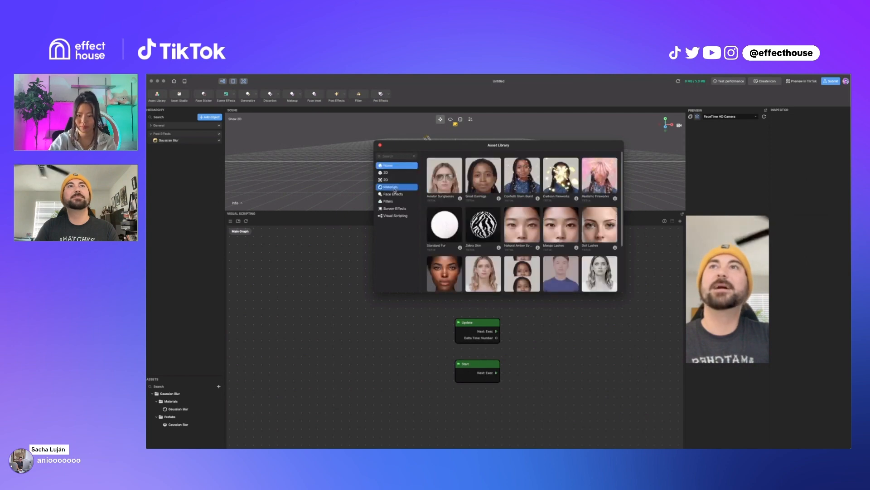
Step: Browse the Materials and Screen Effects categories, then close the Asset Library
left_click(392, 187)
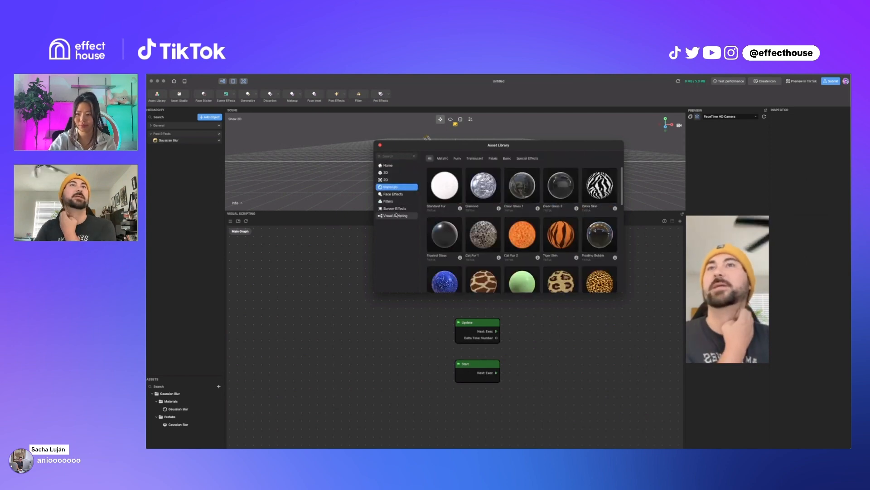
left_click(395, 209)
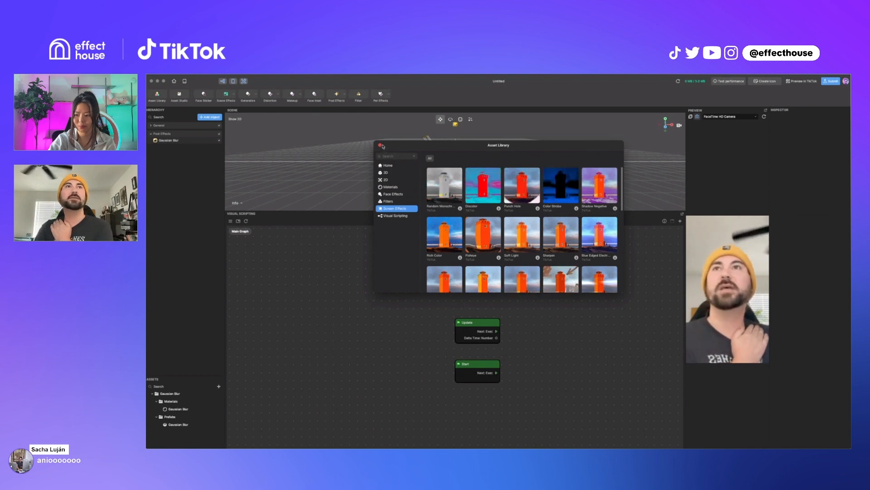
left_click(380, 145)
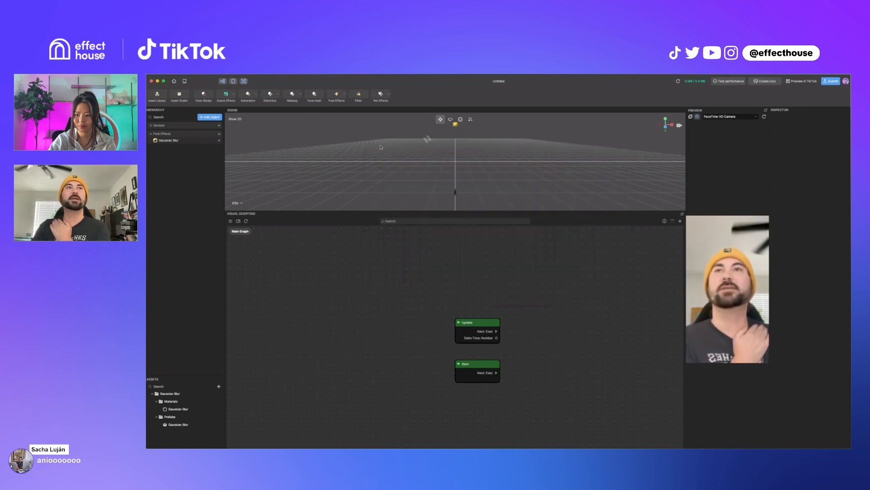
Step: Select the Gaussian Blur effect and its material, and expand the General group of scene objects
left_click(168, 139)
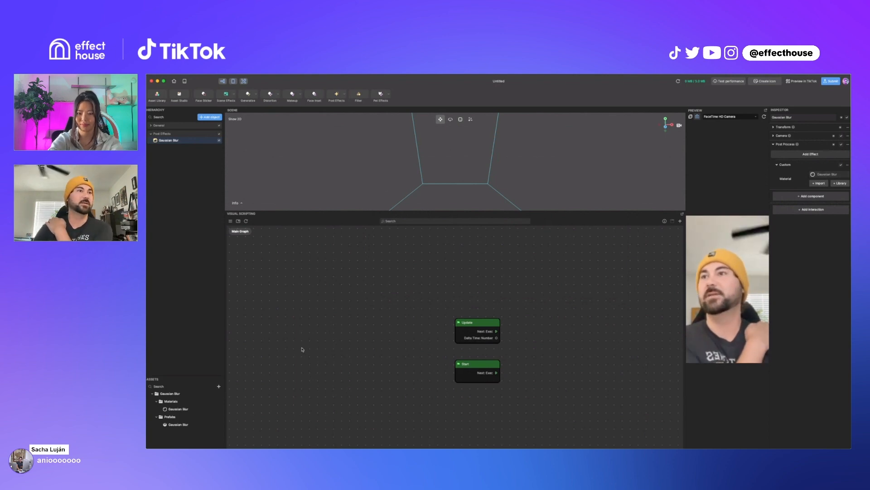
left_click(178, 408)
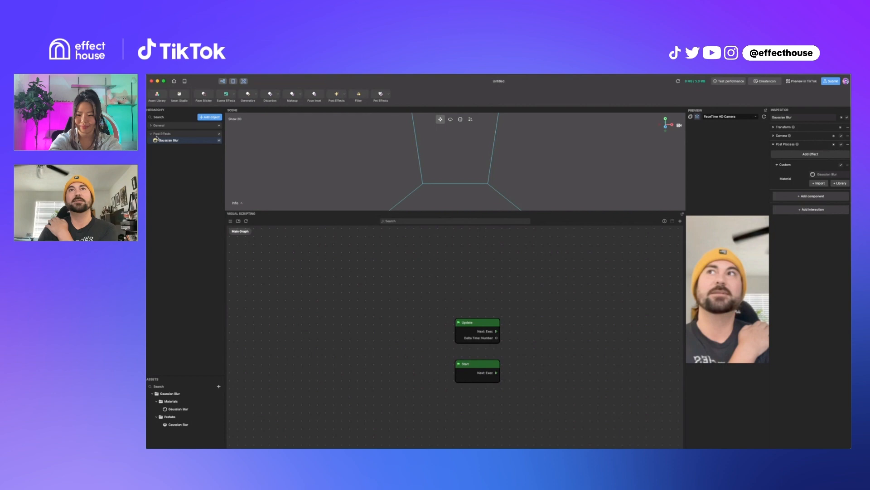
left_click(152, 125)
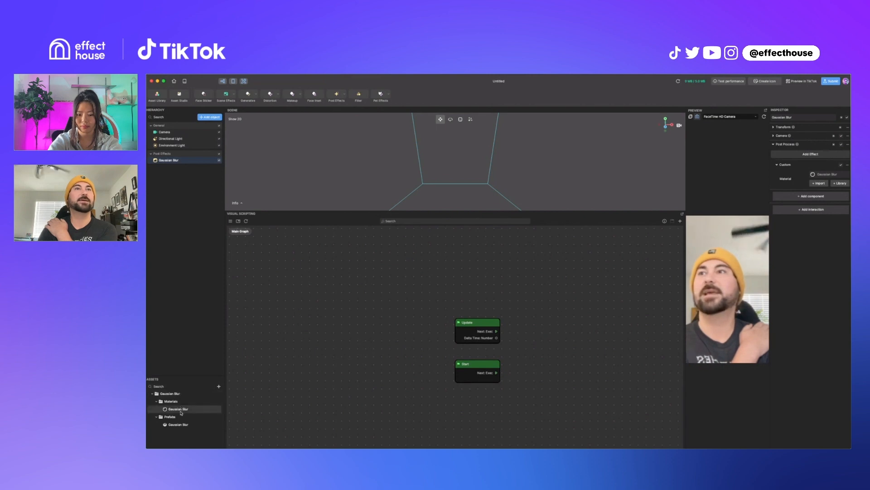
Step: Inspect the Gaussian Blur material's Radius and Texture properties, then reselect the Gaussian Blur object
left_click(177, 409)
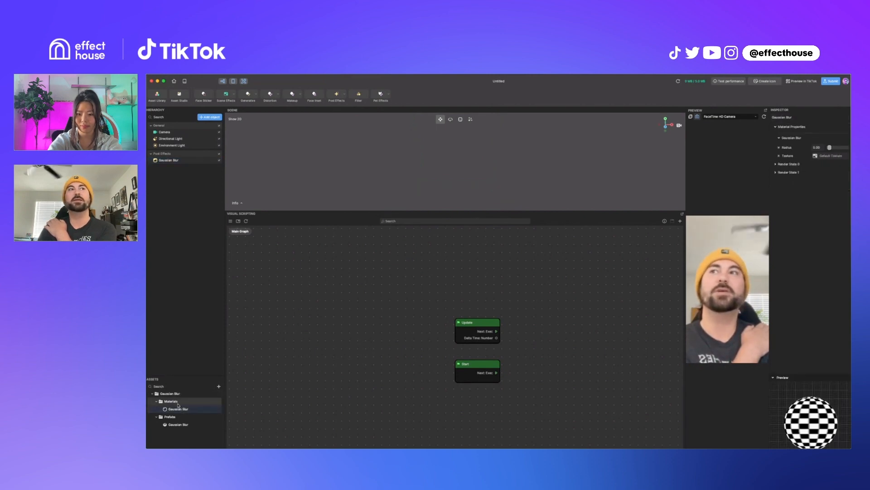
right_click(177, 408)
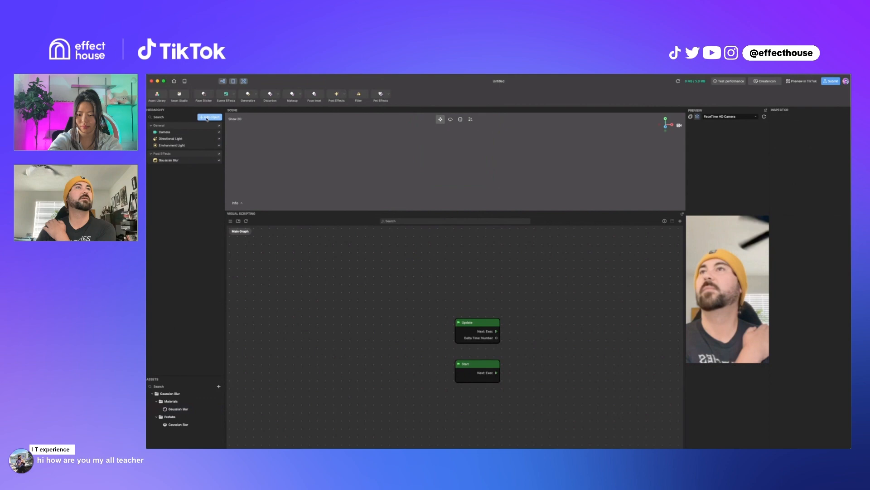
left_click(168, 159)
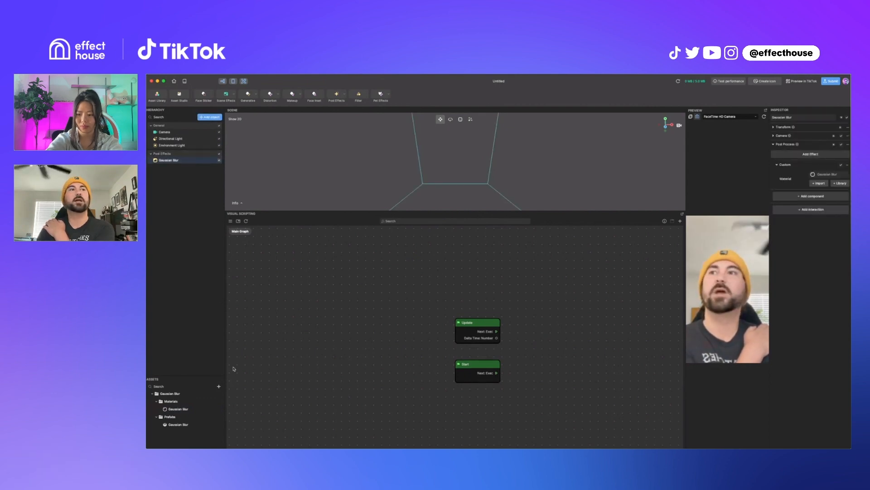
Step: Create a Render Texture asset named BLUR Render Texture and reselect the Gaussian Blur object
left_click(218, 386)
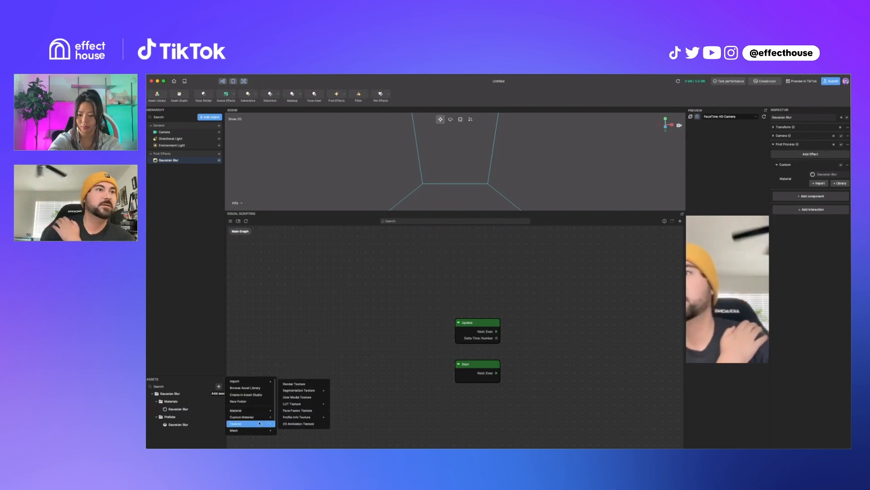
mouse_move(301, 390)
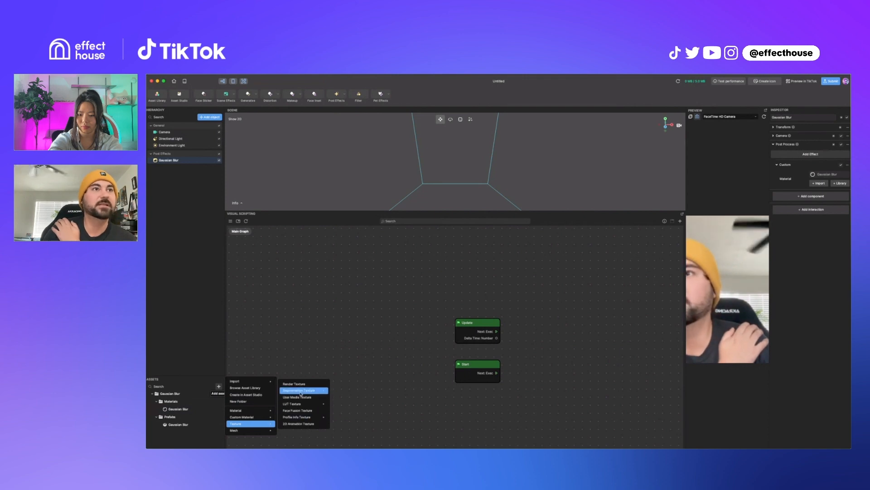
left_click(290, 382)
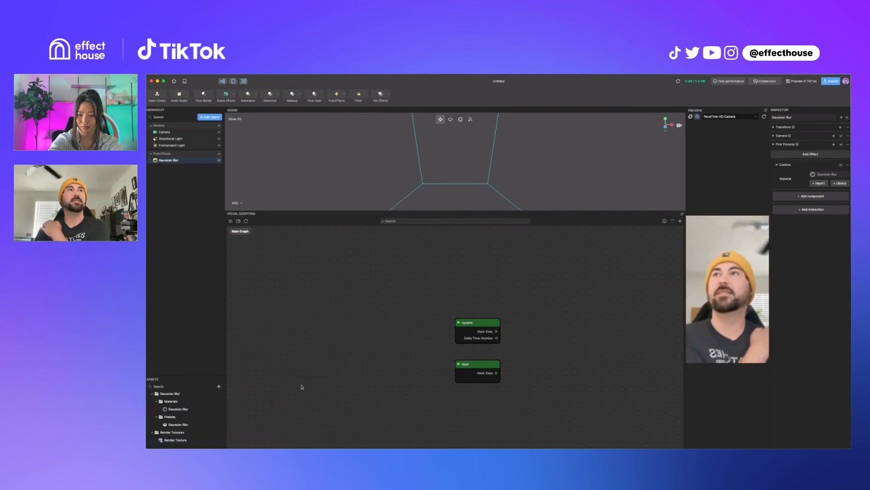
left_click(172, 440)
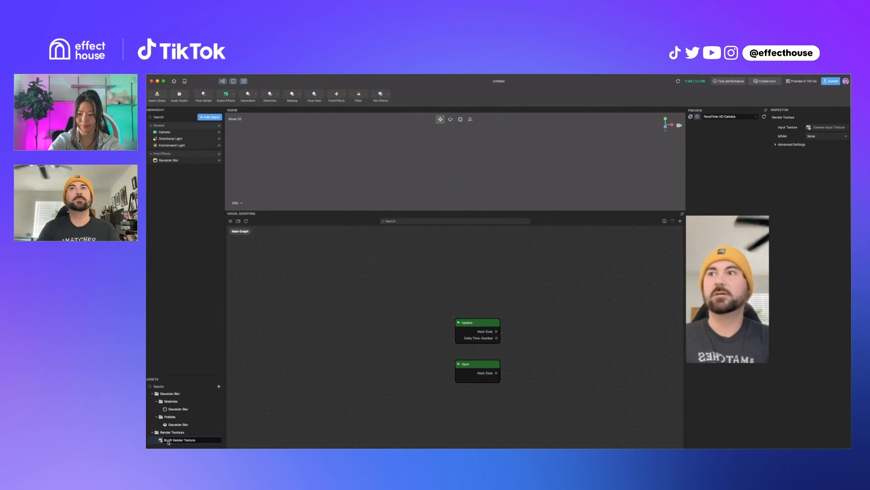
left_click(176, 439)
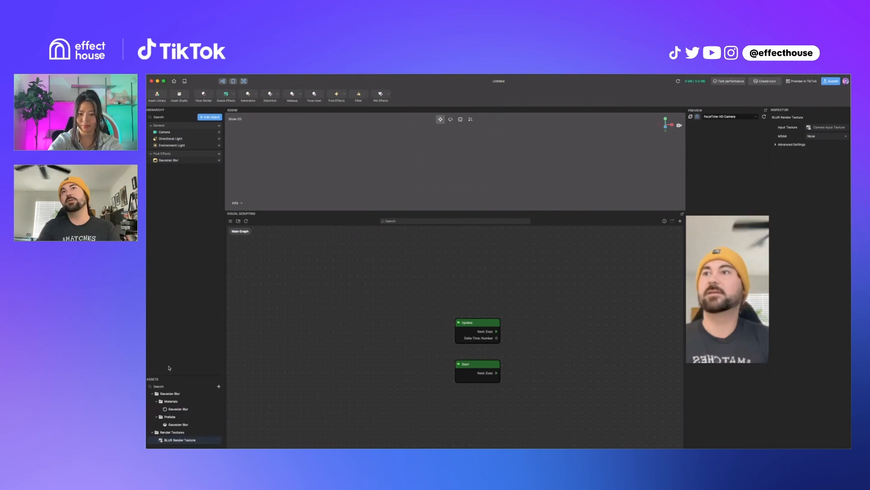
left_click(168, 160)
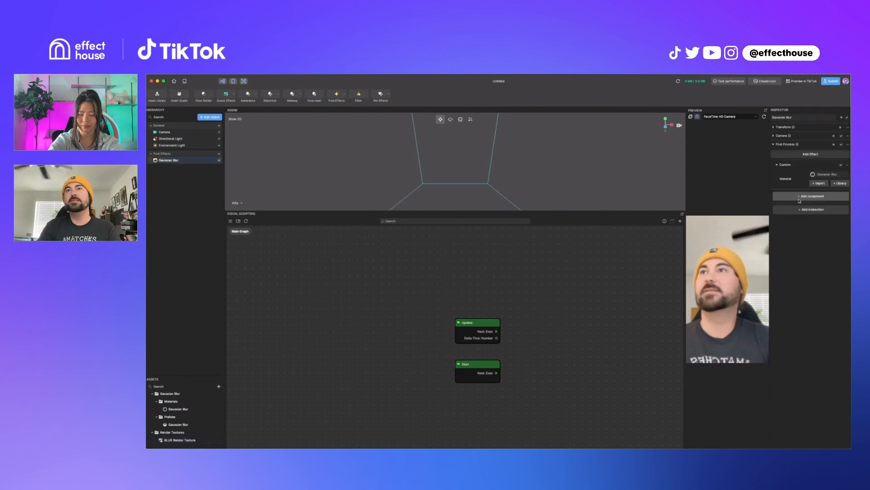
Step: Set the Gaussian Blur camera's Render Texture output to BLUR Render Texture
left_click(773, 136)
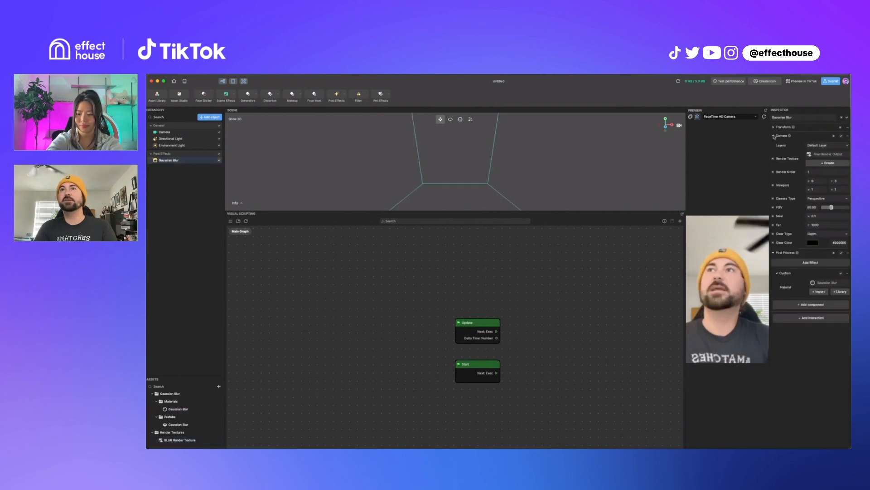
left_click(827, 154)
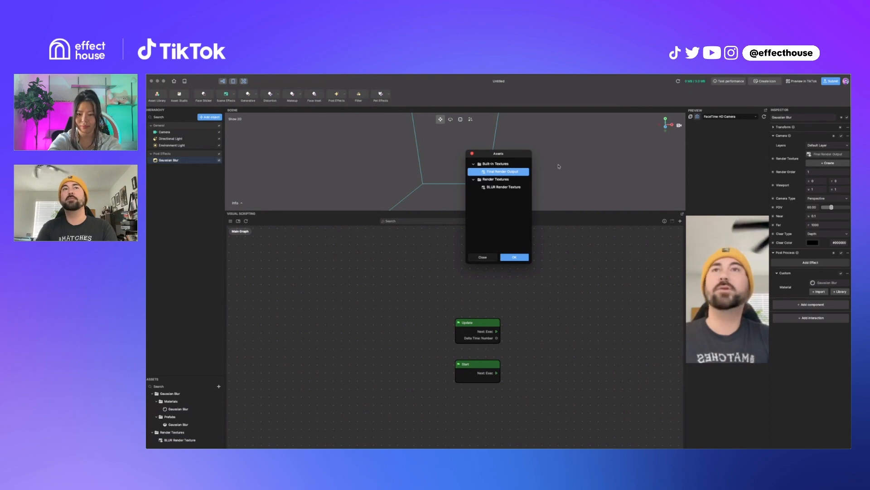
left_click(502, 187)
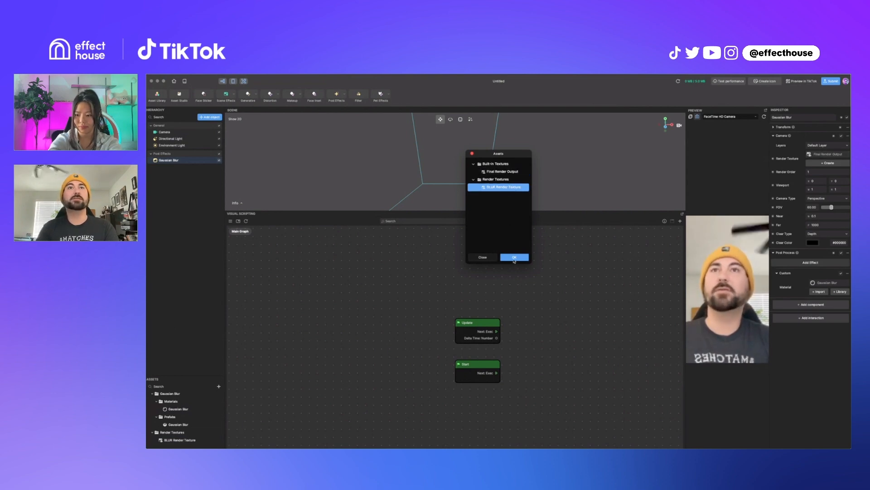
left_click(514, 257)
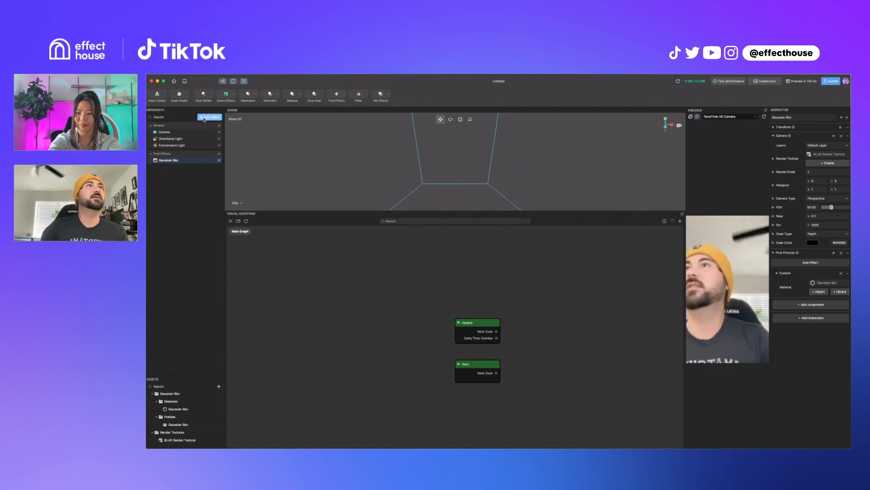
Step: Add a 2D Screen Image object to the scene and select it
left_click(209, 116)
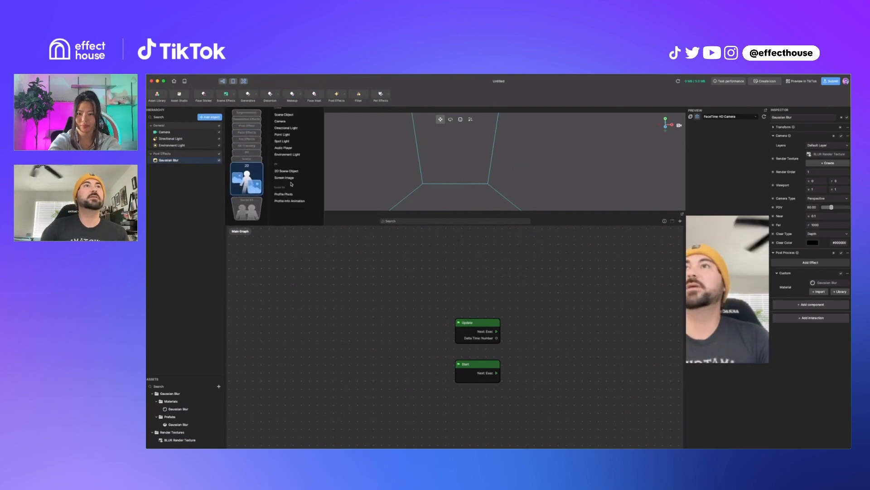
left_click(283, 178)
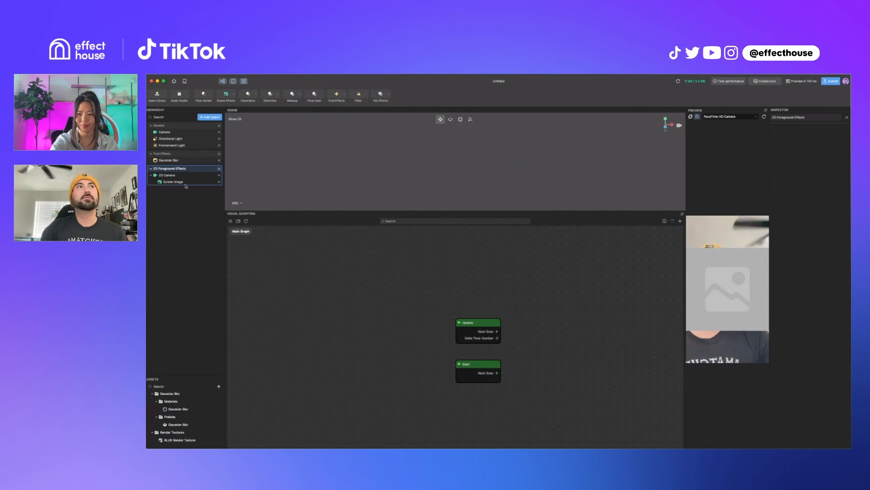
left_click(174, 181)
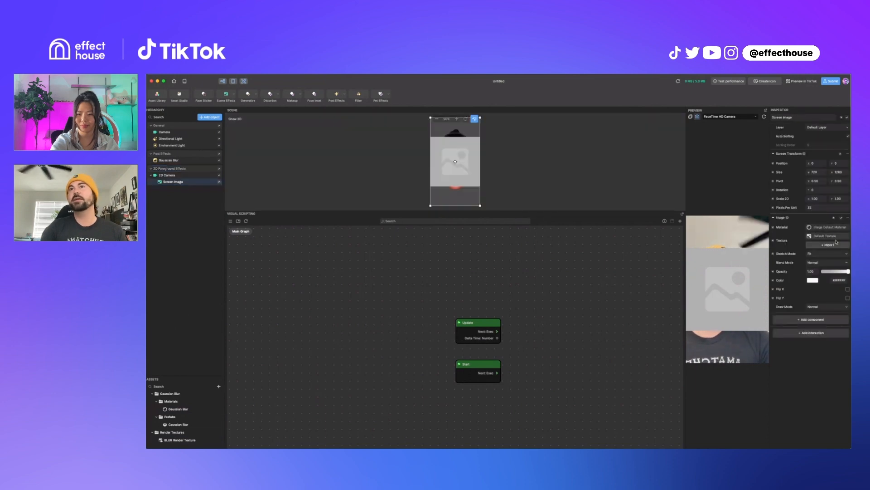
Step: Set the Screen Image texture to BLUR Render Texture, then select the Gaussian Blur camera
left_click(827, 235)
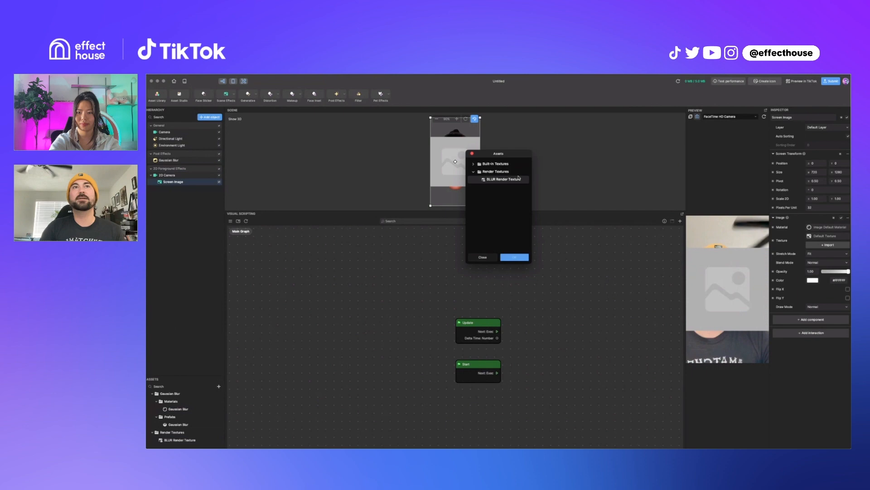
left_click(515, 258)
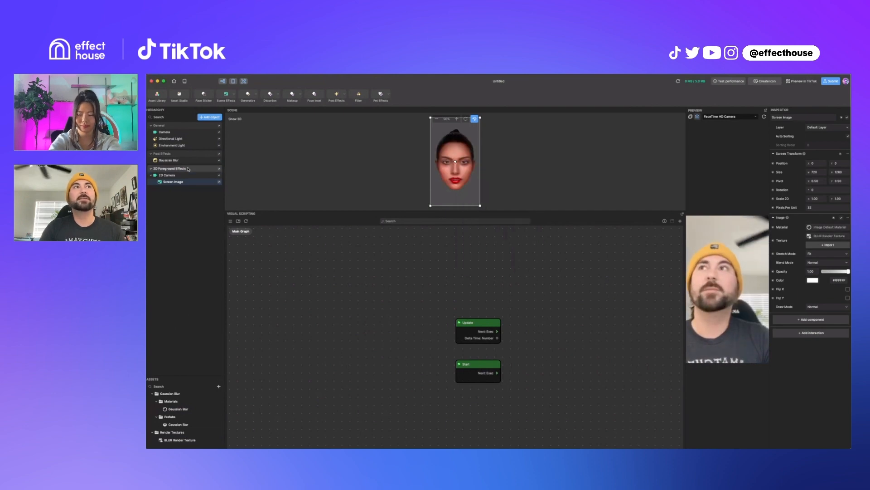
left_click(166, 160)
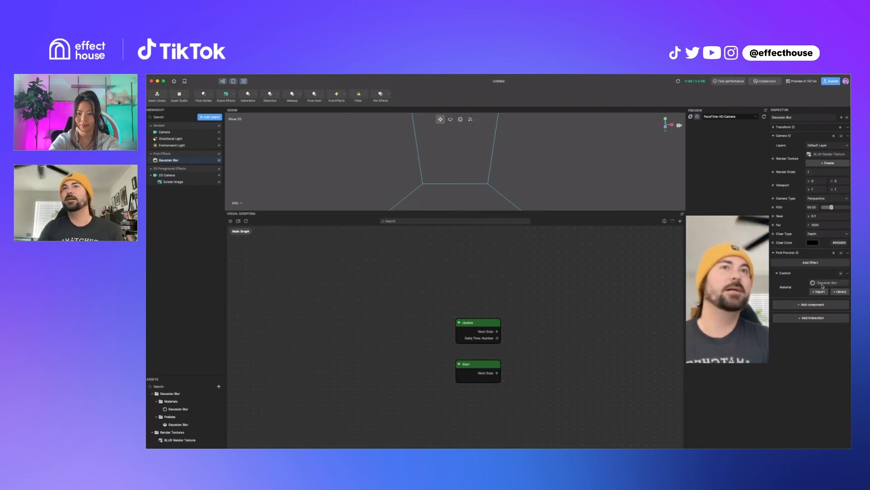
Step: Raise the Gaussian Blur material's Radius to see the blur, settling around 12.66
left_click(176, 409)
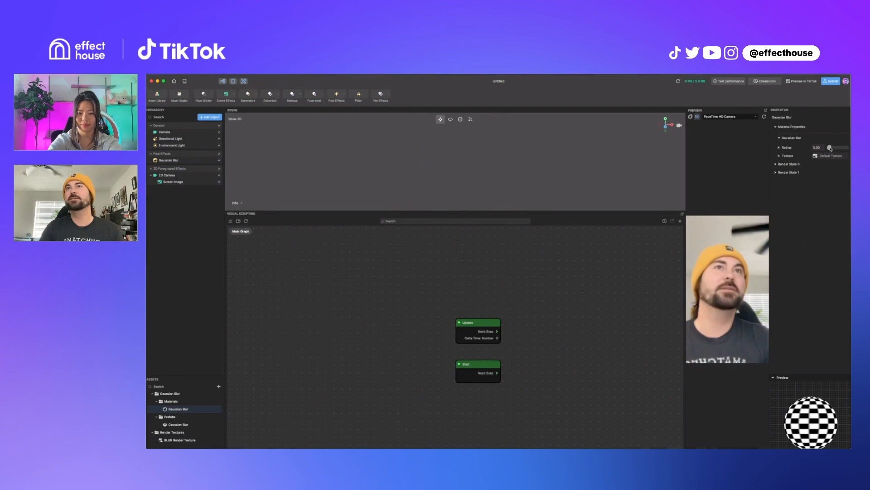
left_click_drag(828, 148, 832, 148)
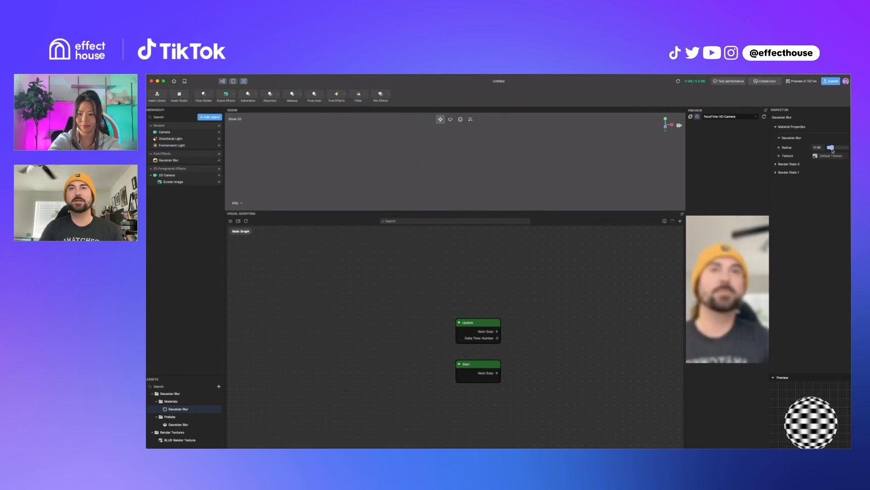
left_click_drag(831, 148, 833, 147)
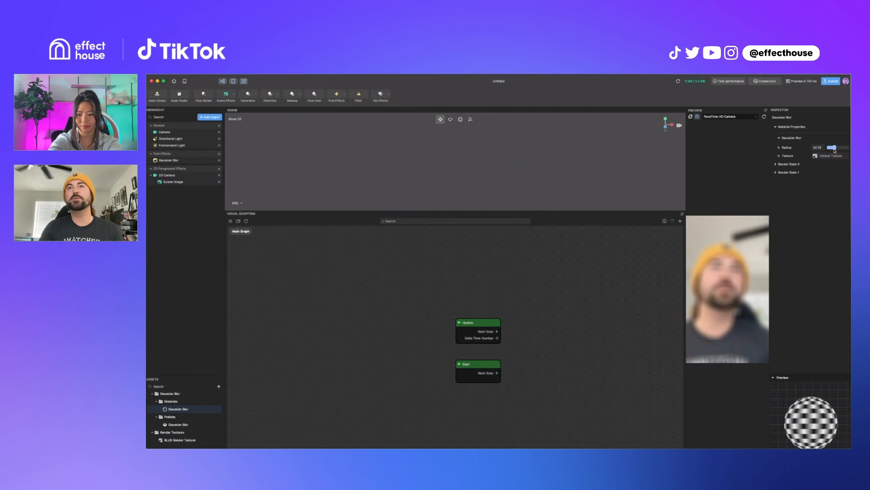
left_click_drag(832, 148, 841, 148)
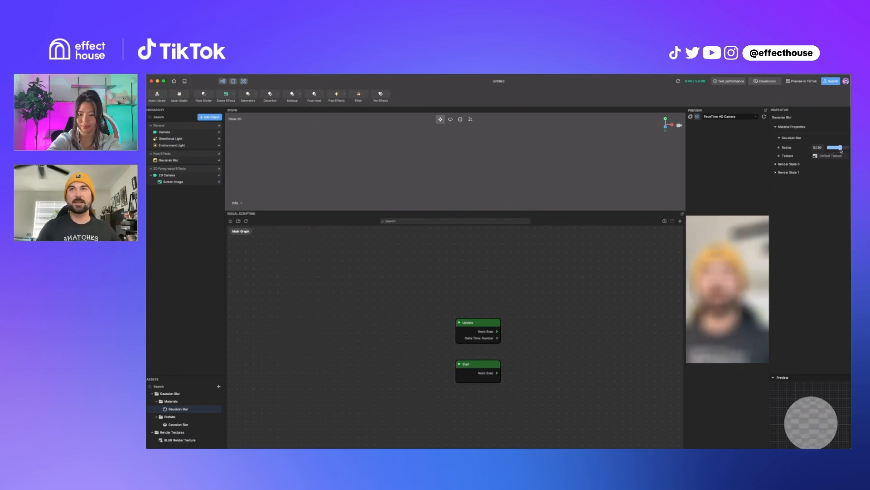
left_click_drag(835, 147, 831, 147)
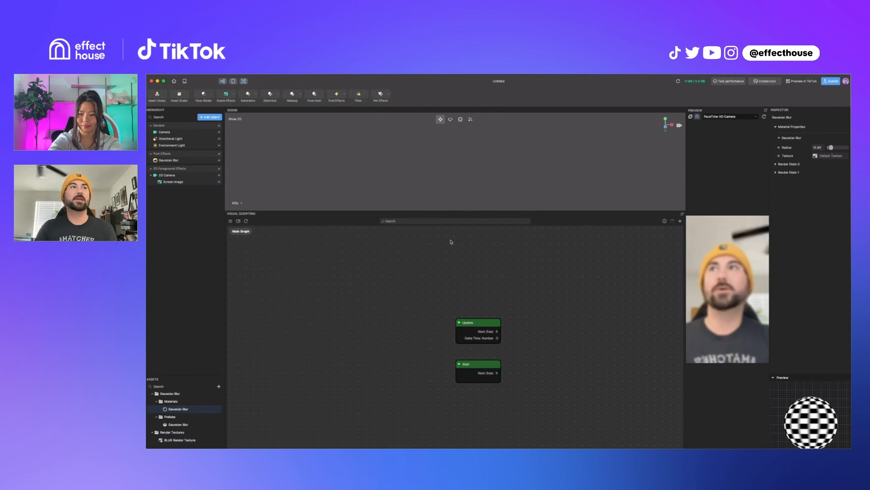
left_click(219, 387)
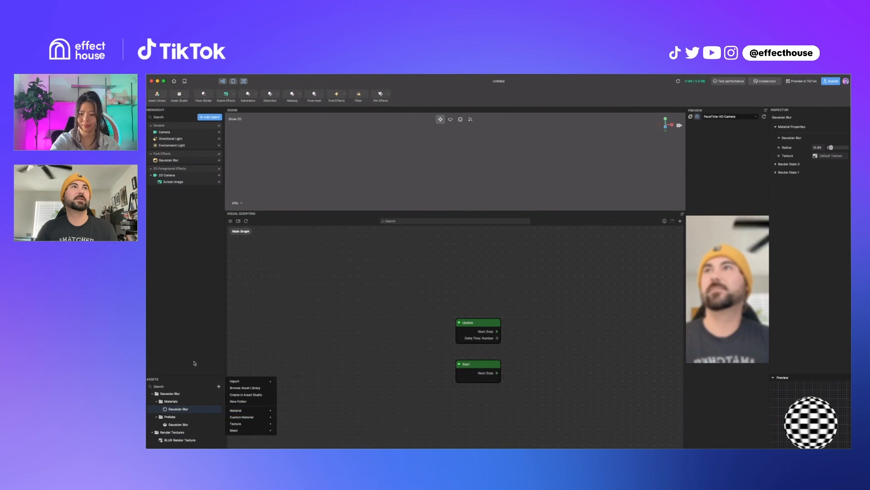
Step: Check the Screen Image draw mode, then create an empty custom material asset
left_click(172, 182)
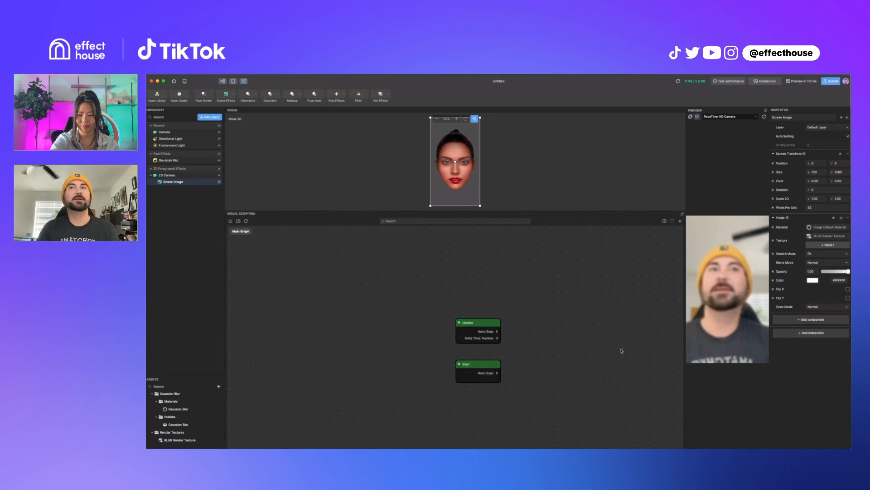
left_click(827, 306)
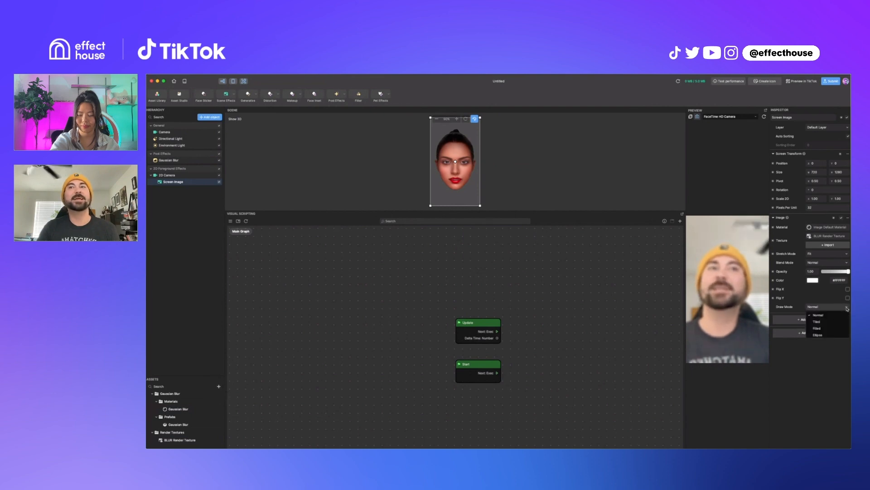
mouse_move(824, 336)
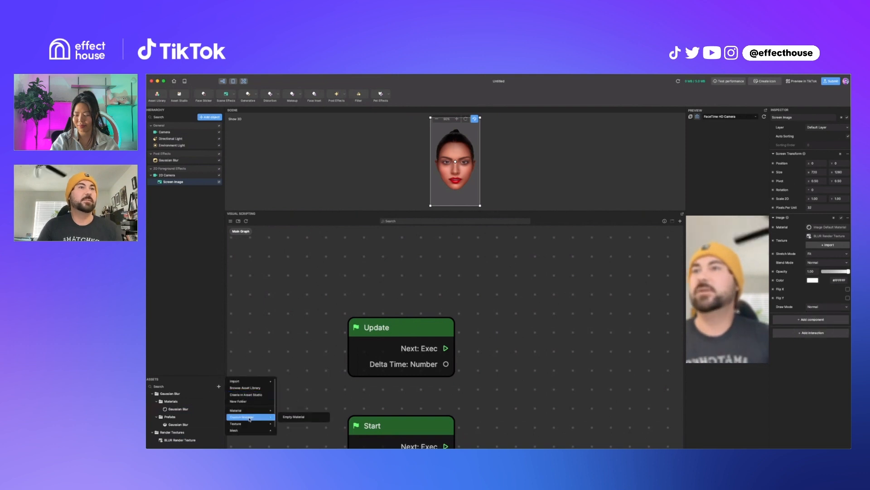
left_click(293, 417)
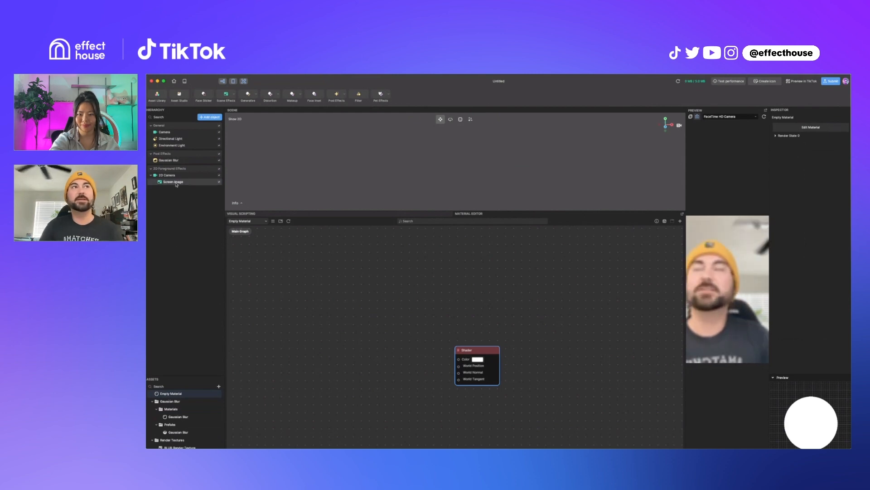
Step: Rename the new empty material to MaskMaterial in the Assets panel
left_click(173, 181)
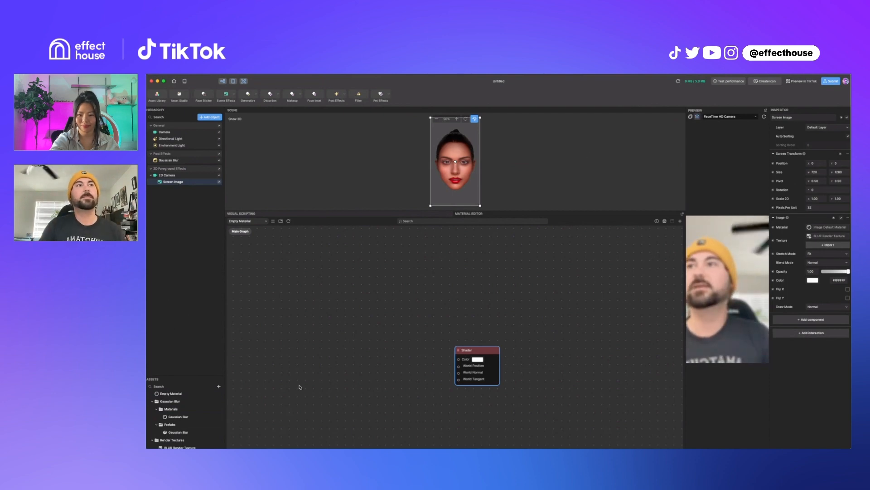
left_click(169, 392)
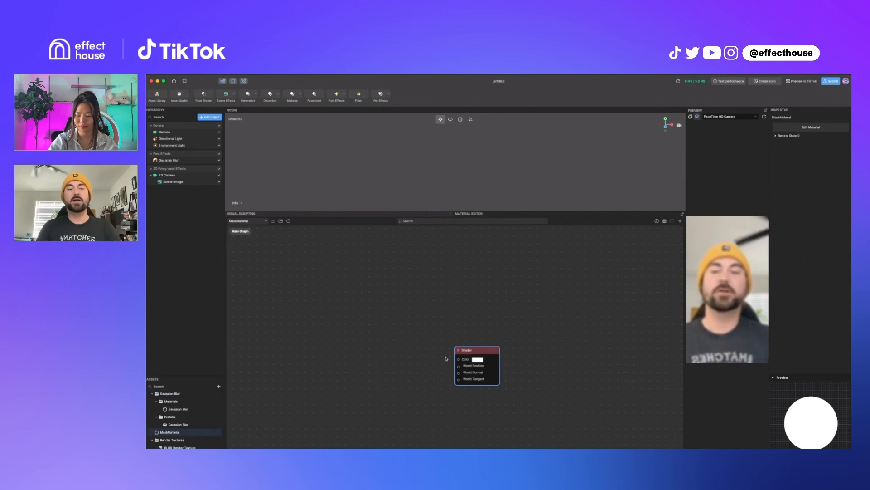
mouse_move(359, 323)
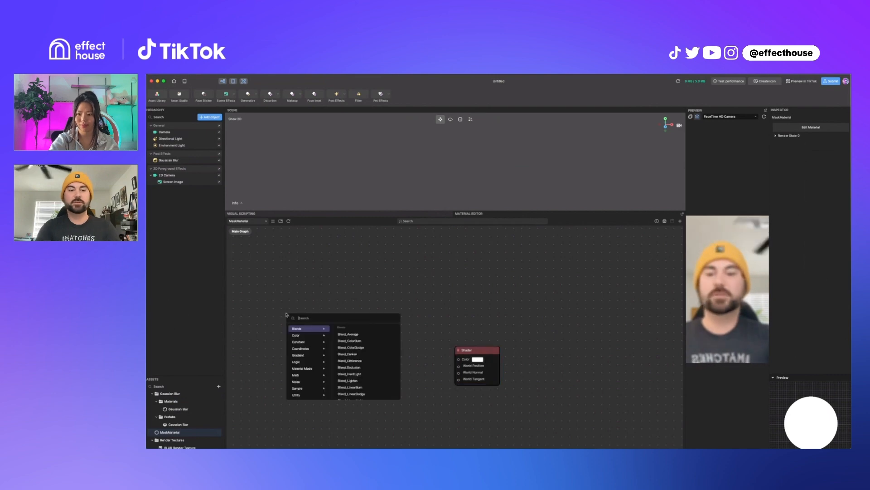
Step: Add a Sample Texture 2D node and a Texture 2D parameter to the MaskMaterial graph
type("tex")
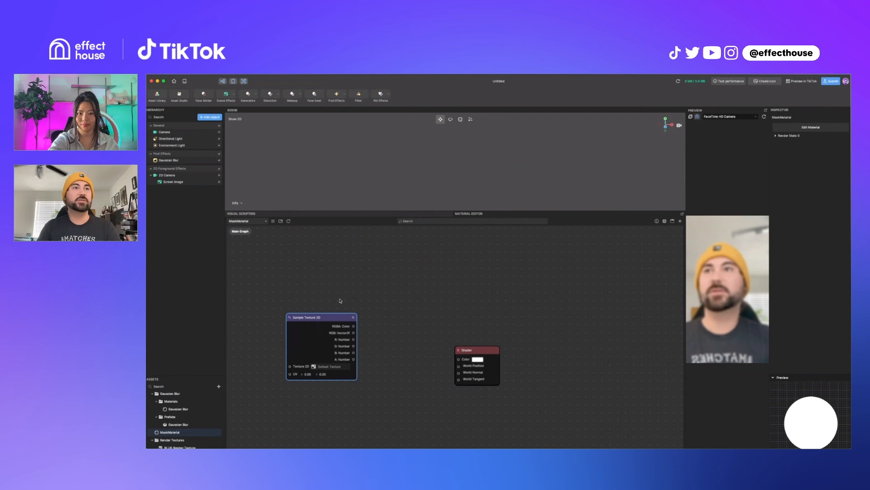
left_click_drag(321, 318, 361, 294)
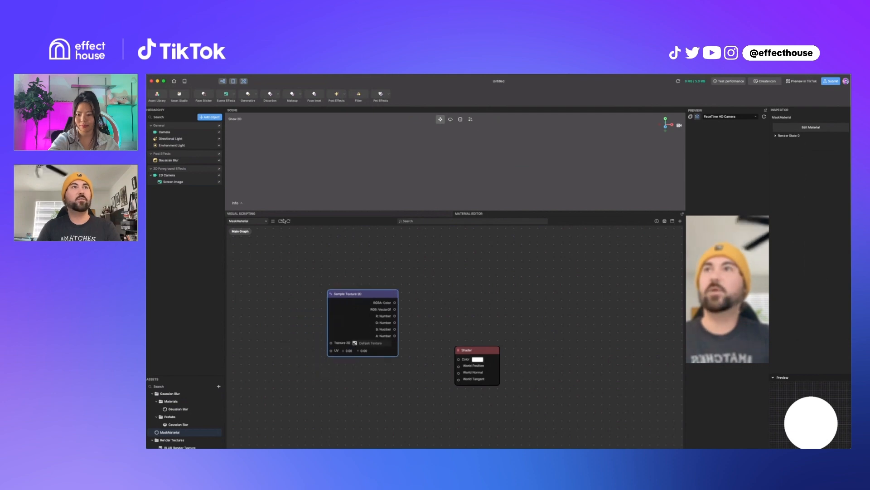
left_click(273, 220)
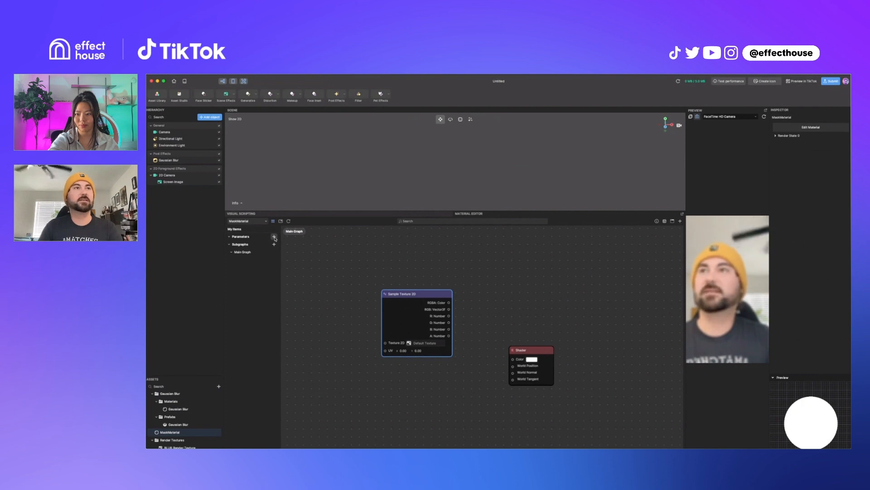
left_click(274, 237)
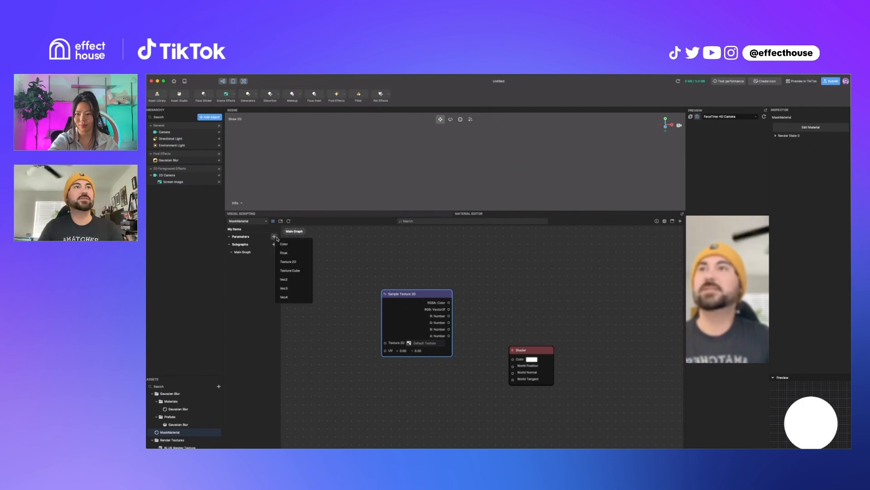
left_click(289, 261)
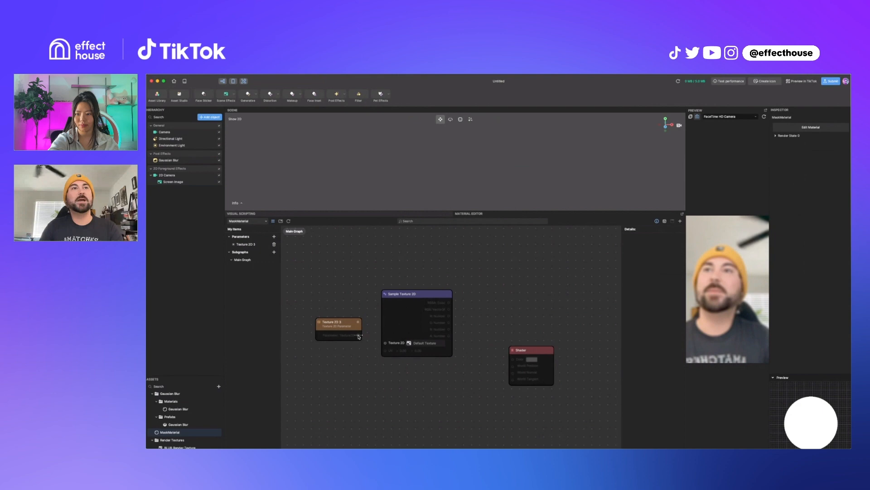
left_click_drag(360, 335, 383, 343)
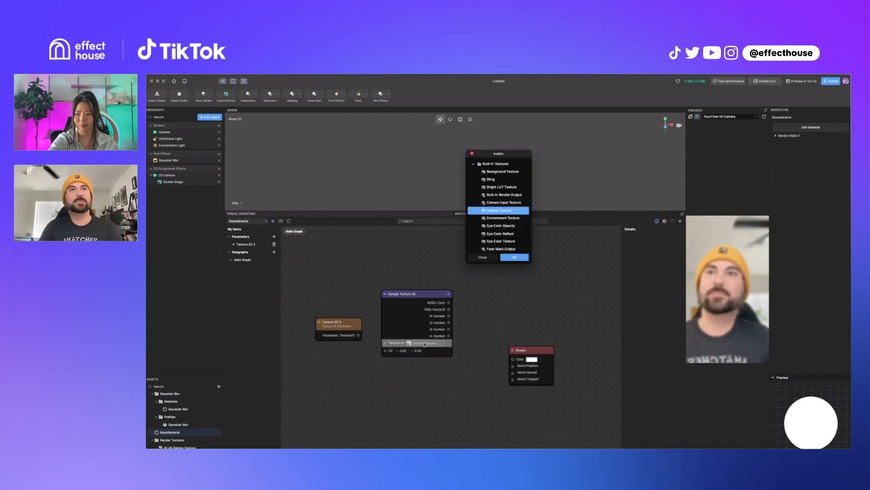
Step: Point the Sample Texture 2D node at the BLUR Render Texture
scroll("down", 3)
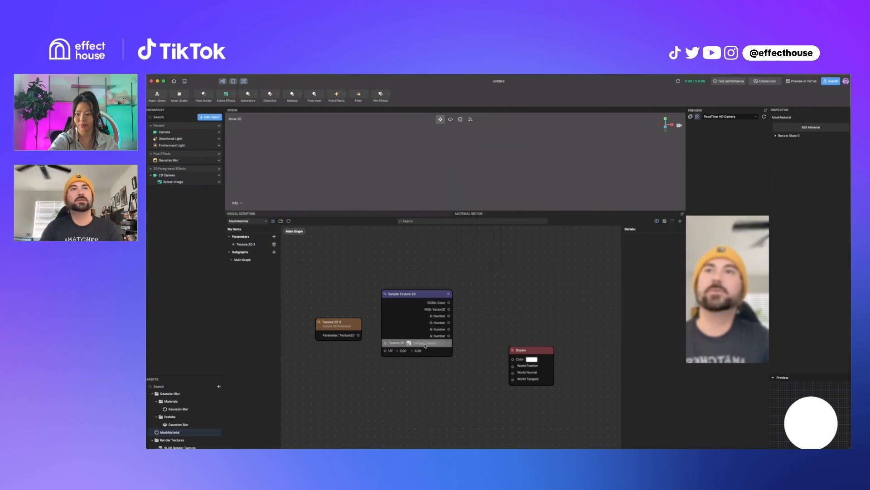
left_click(410, 343)
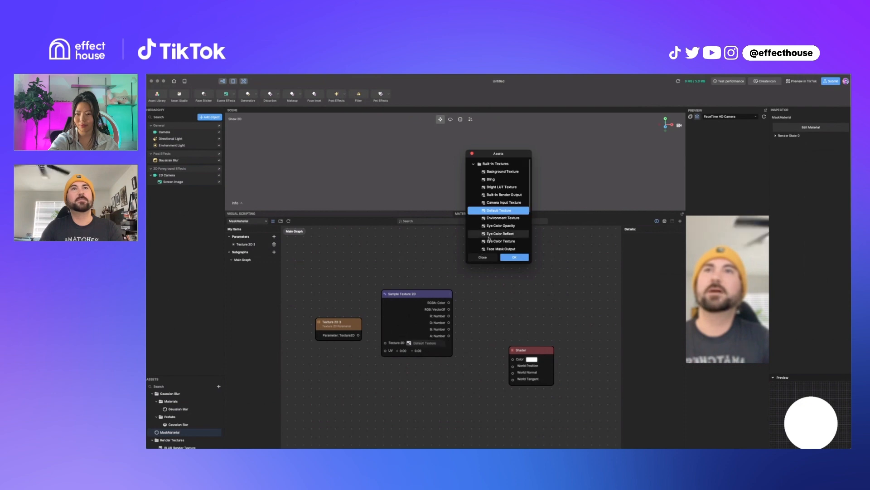
scroll("down", 3)
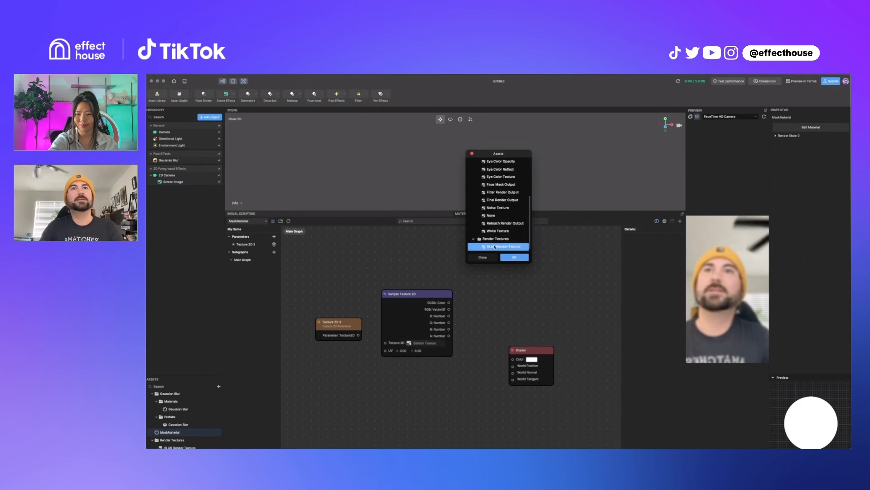
left_click(514, 256)
type("sc")
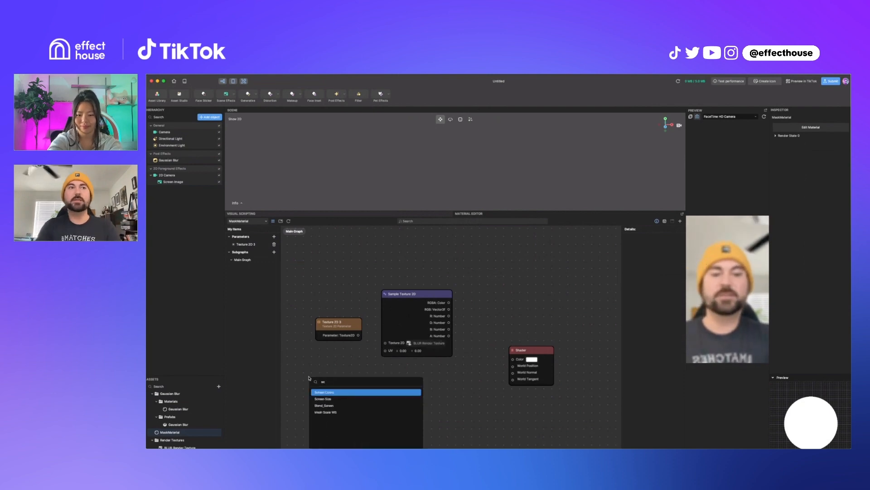
Step: Add a Screen Coord node feeding the sampler's UV and a Split node on those coordinates
left_click(325, 391)
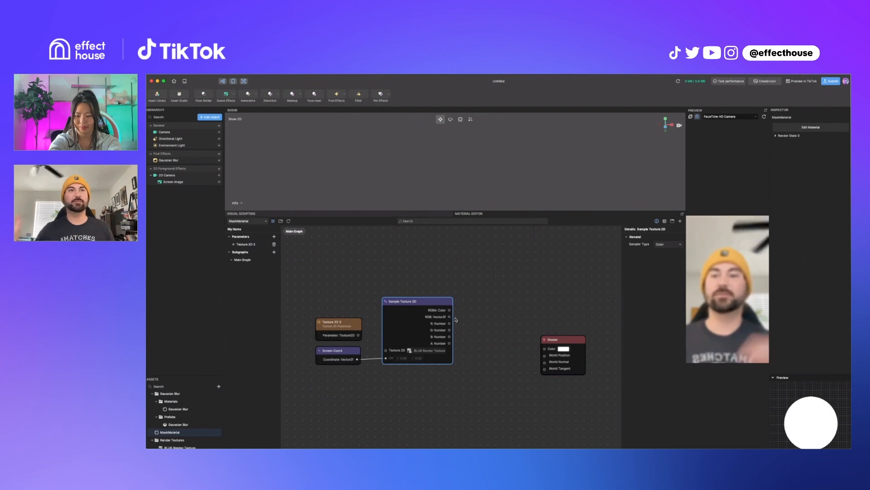
mouse_move(509, 292)
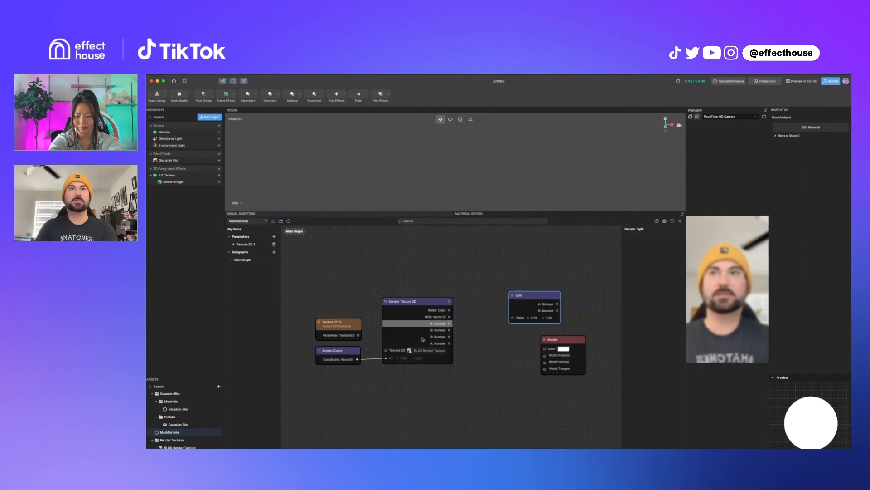
left_click_drag(533, 305, 405, 371)
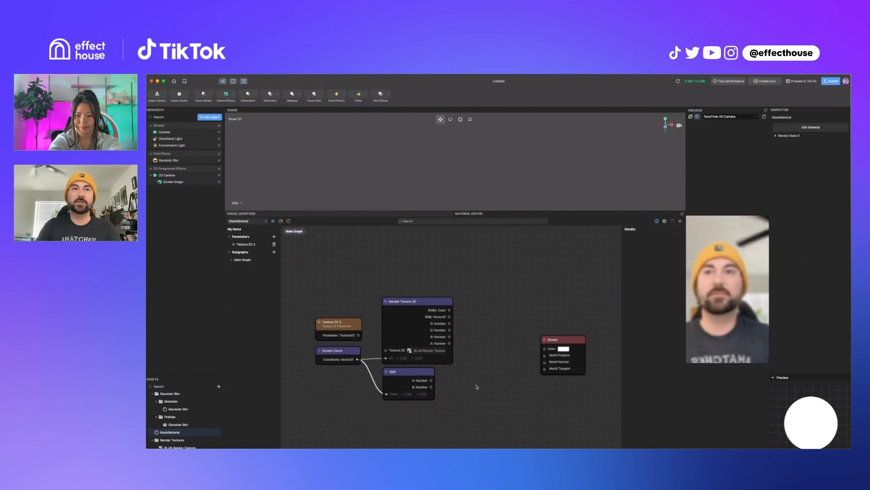
mouse_move(487, 378)
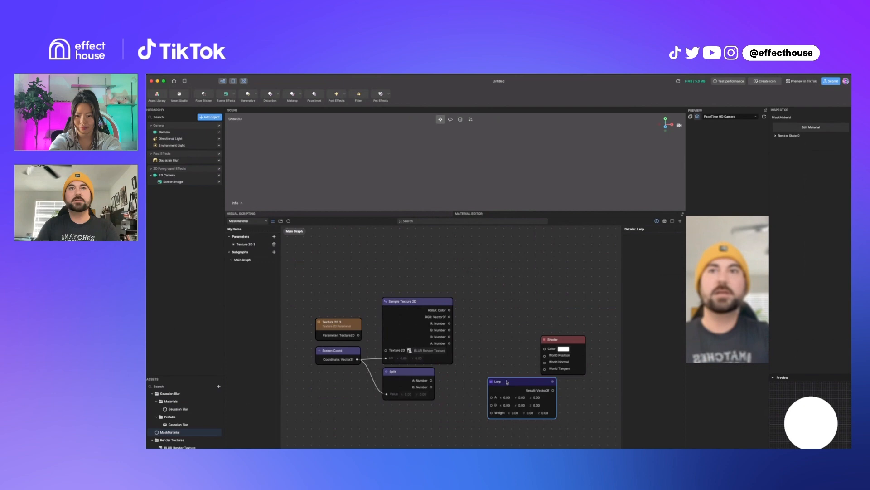
left_click_drag(495, 382, 538, 273)
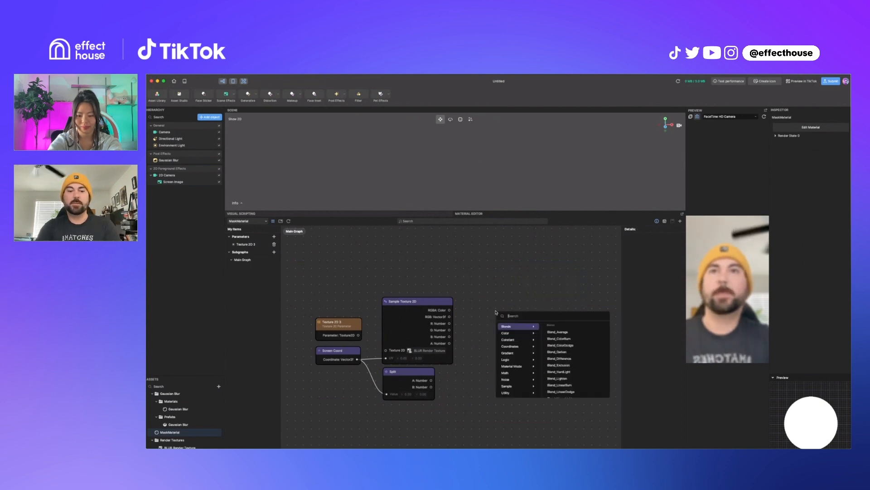
Step: Add a second Split node taking the blurred sample colour
left_click(555, 332)
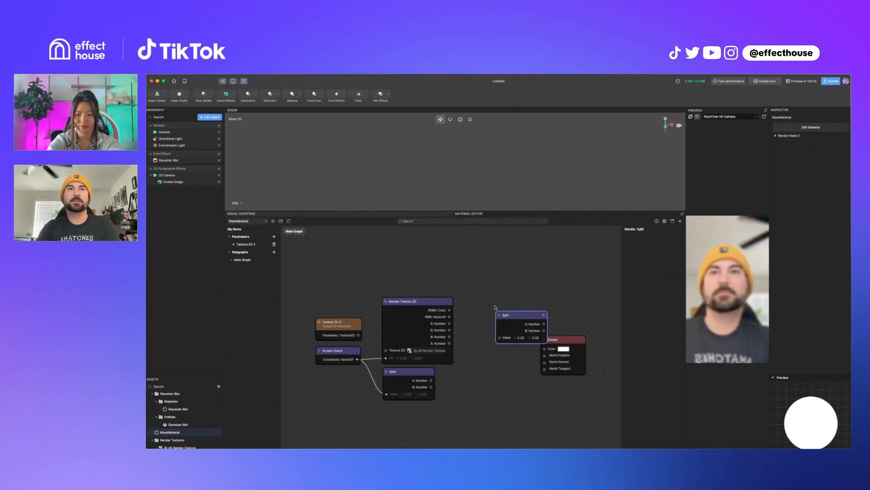
left_click_drag(520, 315, 499, 295)
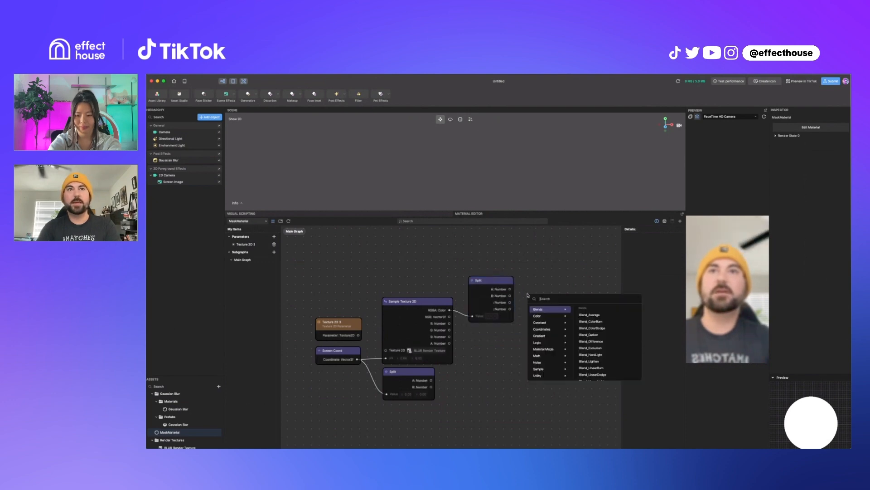
Step: Add an Append4 node to recombine the split R, G, B with the screen-coordinate alpha
type("appe")
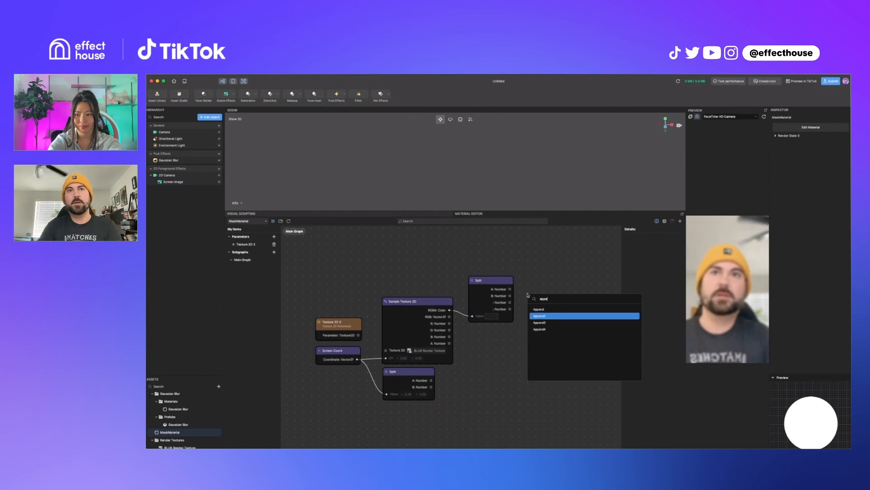
left_click(539, 329)
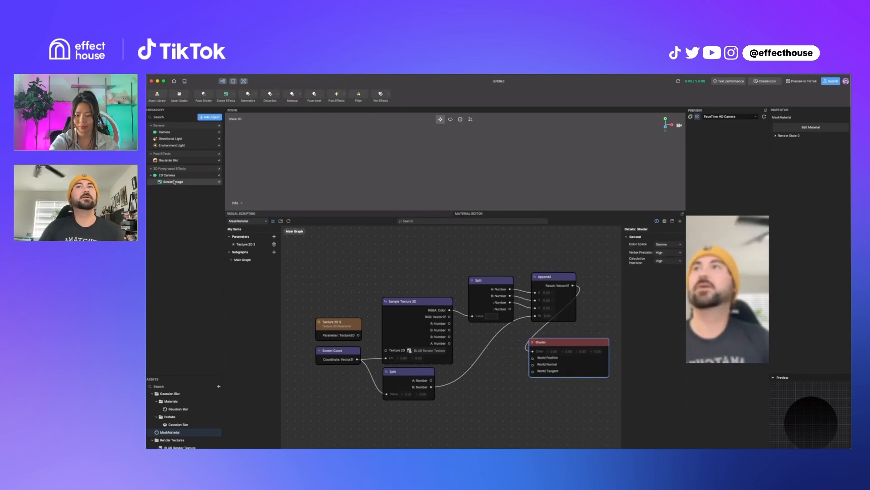
Step: Assign MaskMaterial as the Screen Image's material
left_click(174, 182)
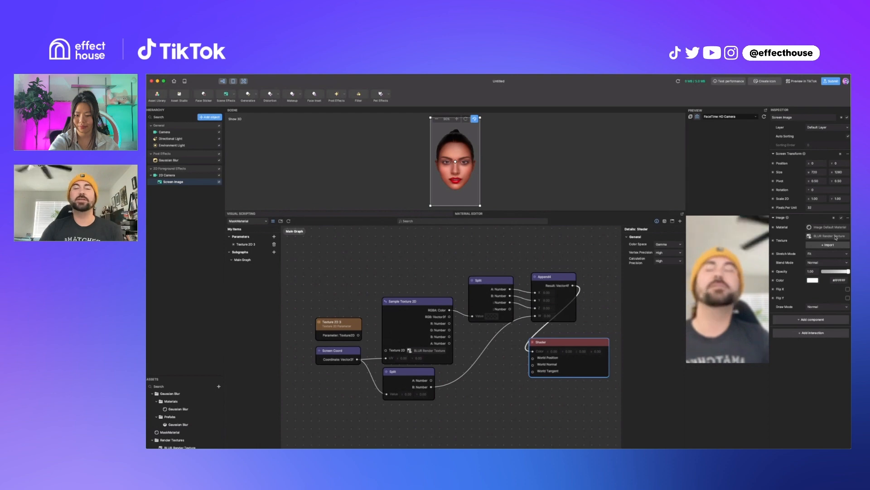
left_click(822, 227)
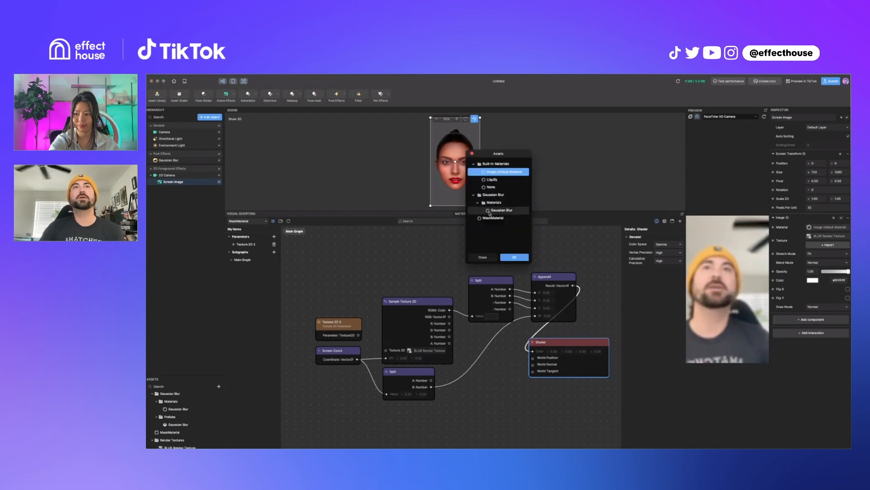
left_click(494, 218)
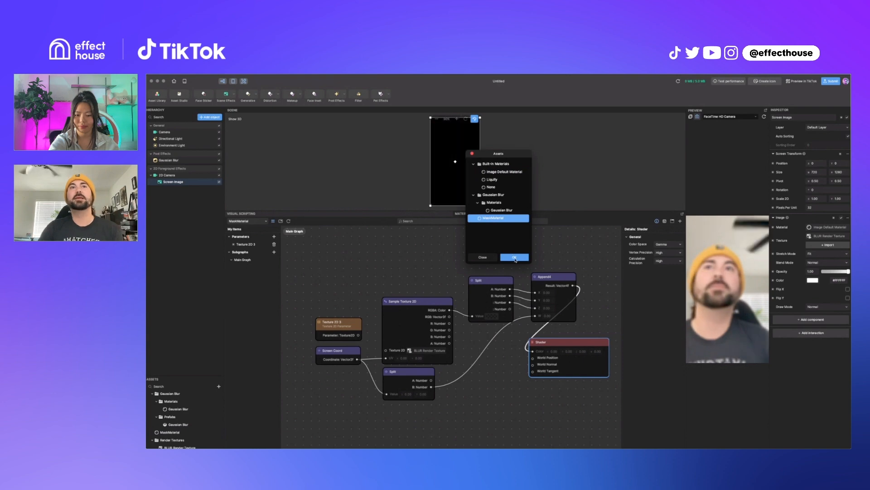
left_click(514, 257)
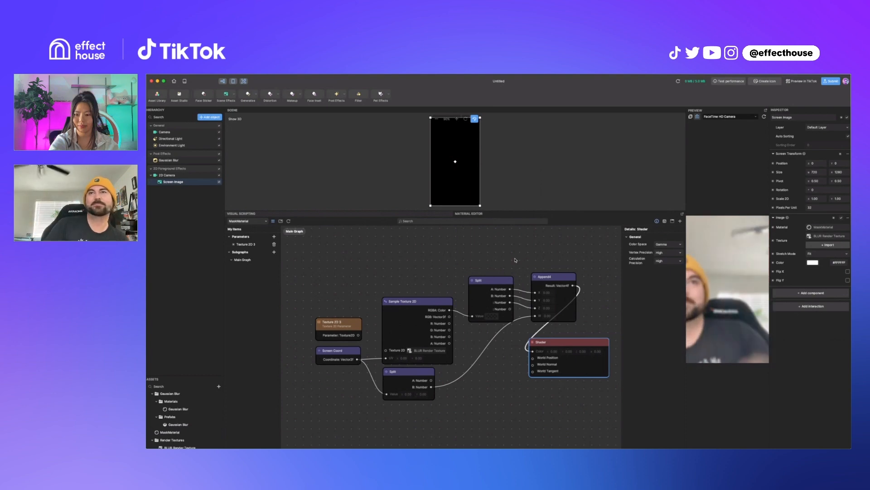
Step: Set the Screen Image's Stretch Mode to Stretch, then select the MaskMaterial asset
left_click(826, 254)
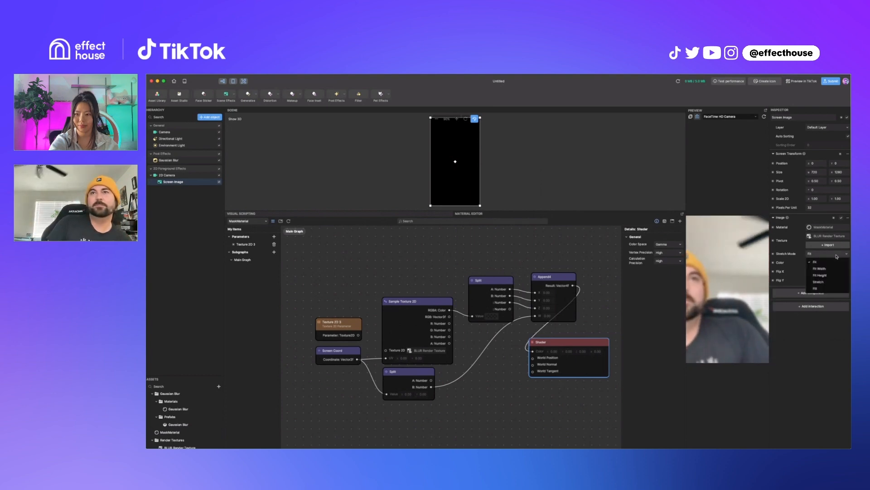
left_click(818, 281)
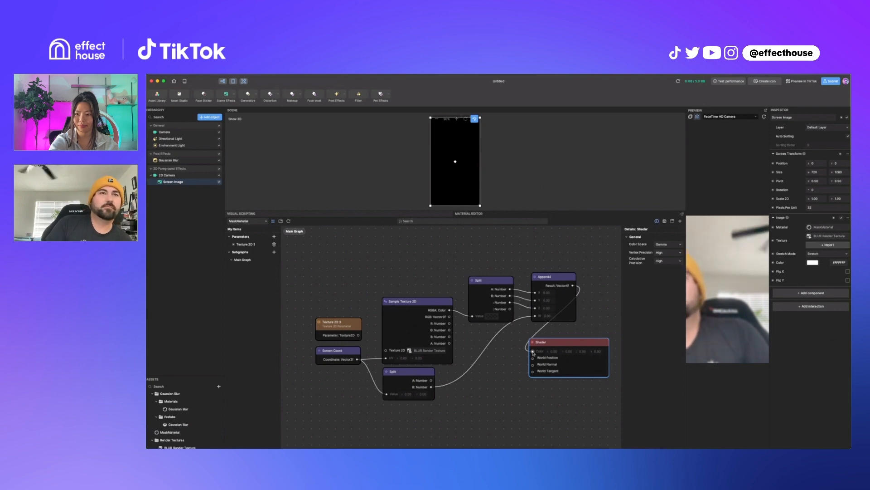
mouse_move(169, 376)
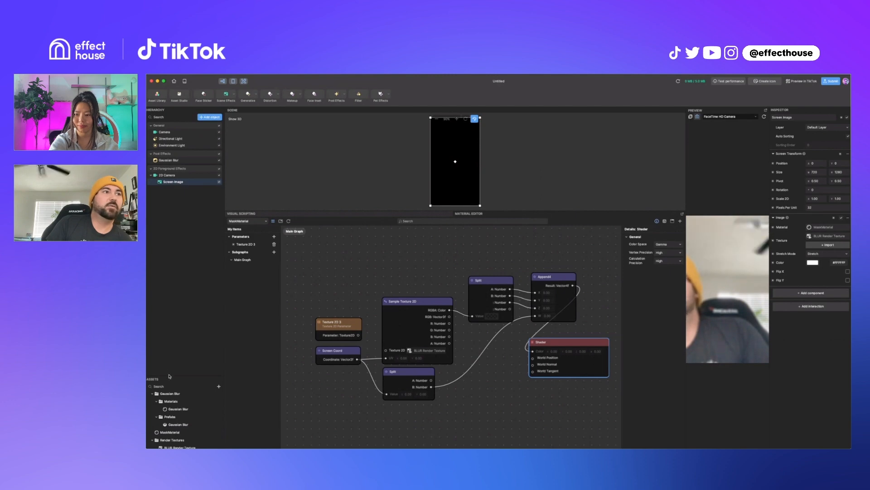
left_click(172, 432)
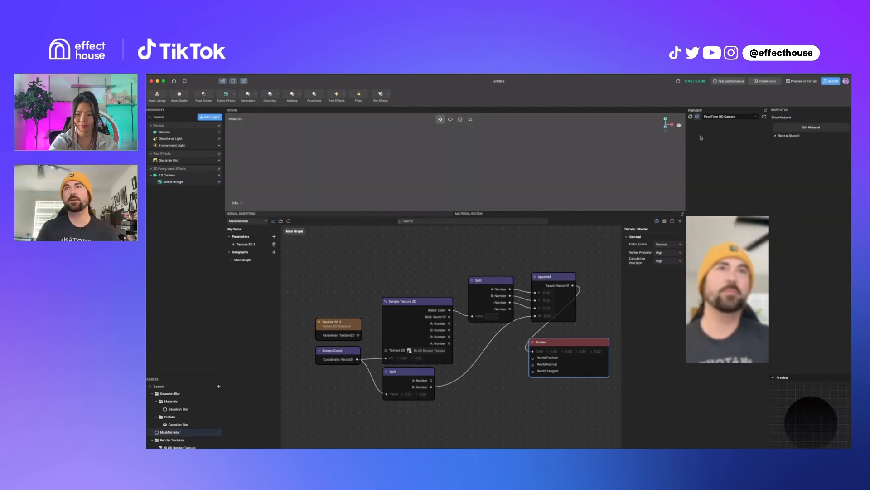
Step: Change MaskMaterial's Render State blend mode from None to Normal
left_click(776, 135)
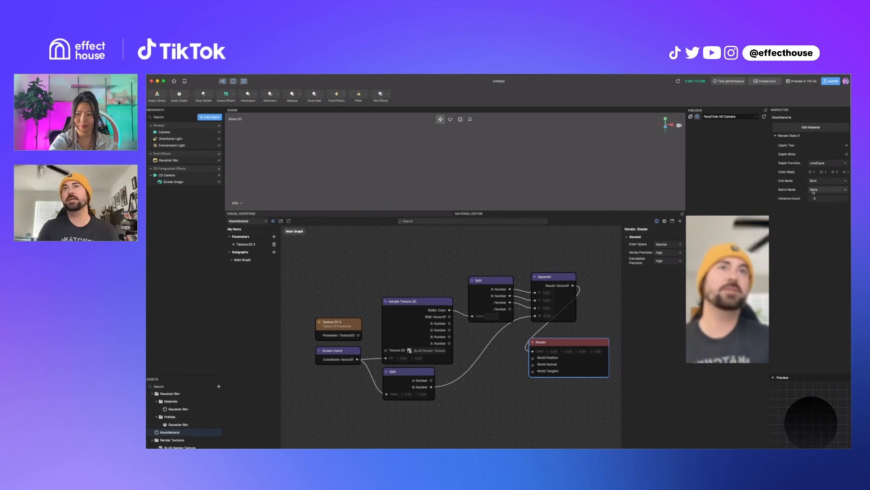
left_click(829, 189)
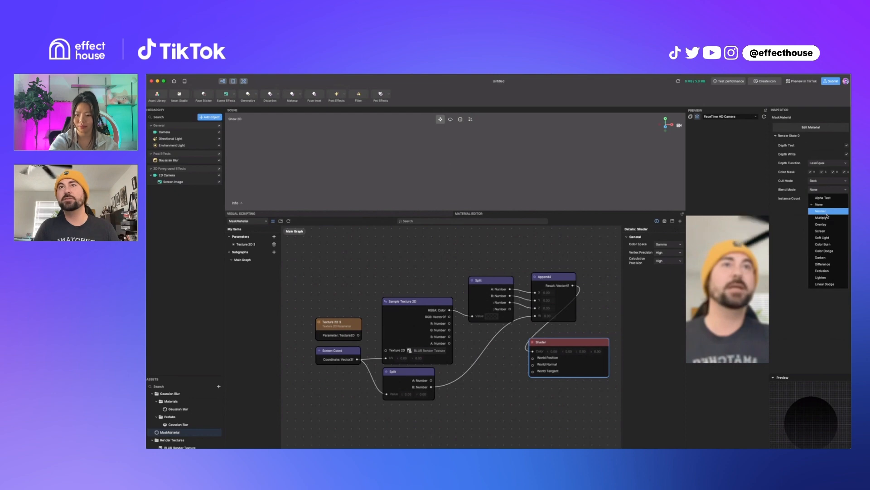
left_click(820, 210)
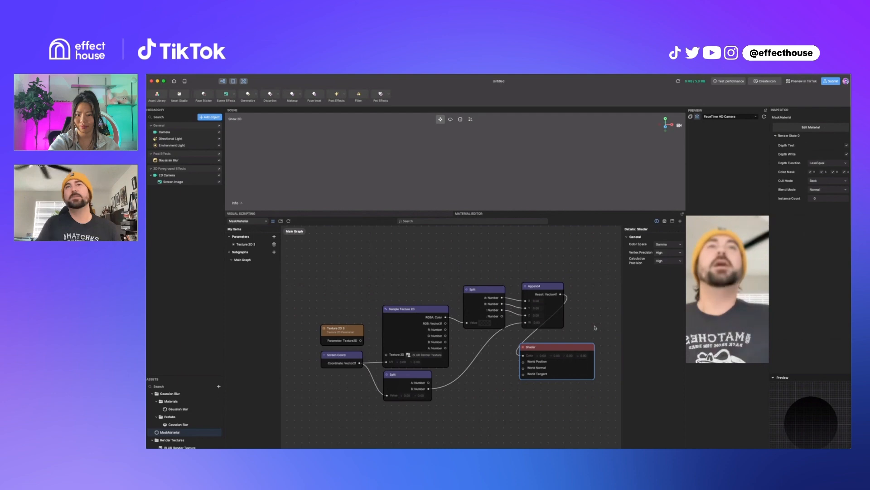
mouse_move(470, 427)
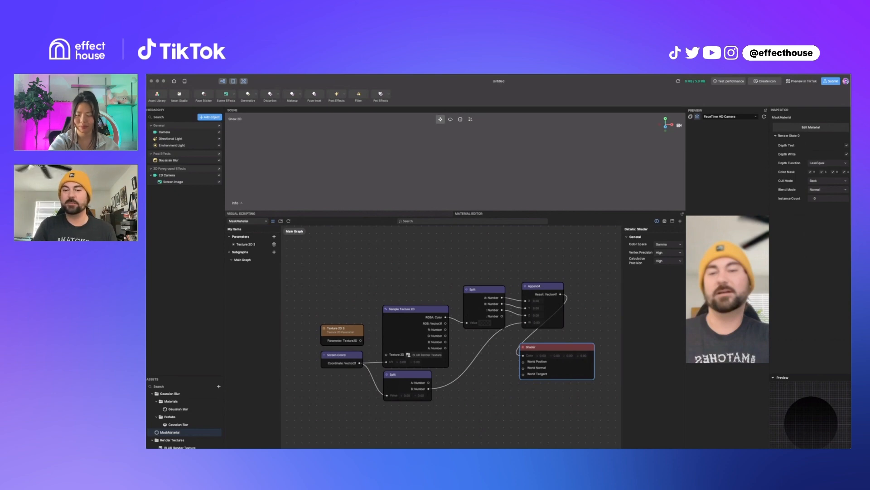
left_click(175, 182)
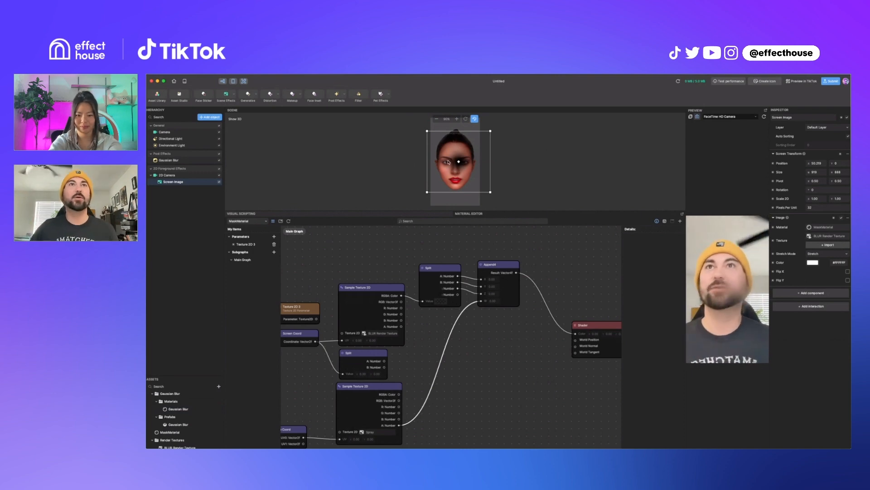
Step: Inspect the Spray texture sampler and its Texture Coord node feeding Append4's alpha
left_click_drag(455, 162, 452, 158)
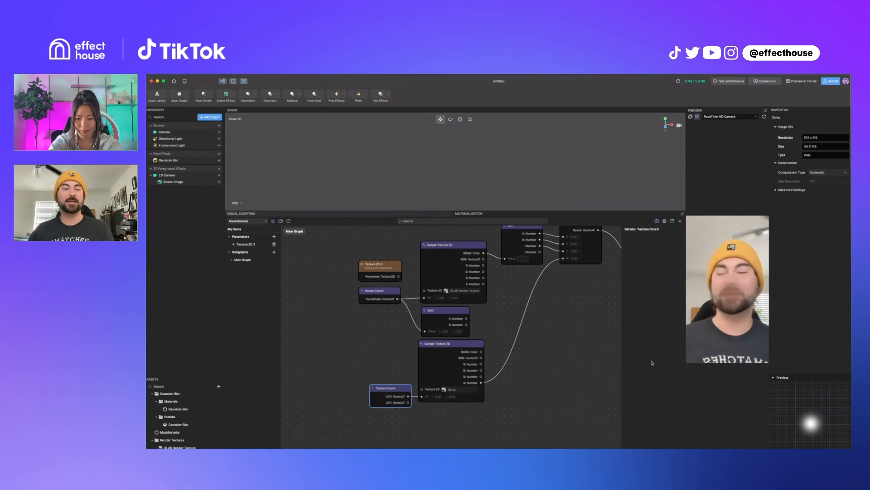
left_click(452, 344)
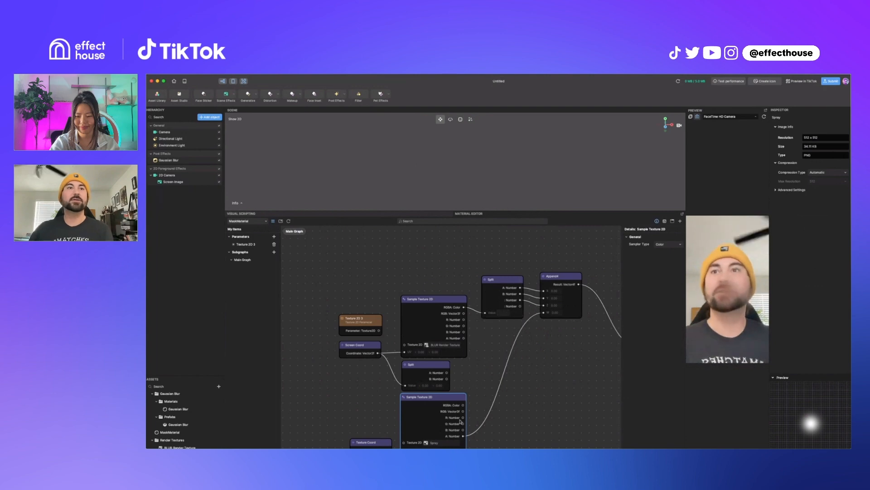
left_click(370, 442)
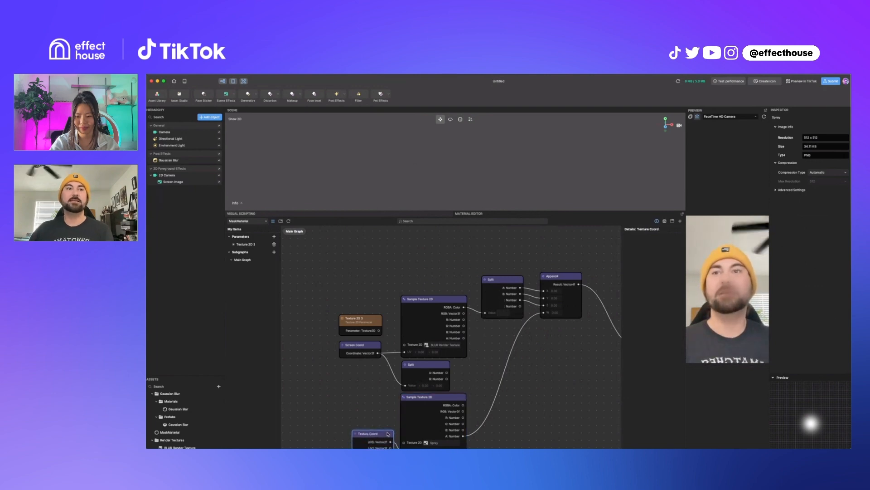